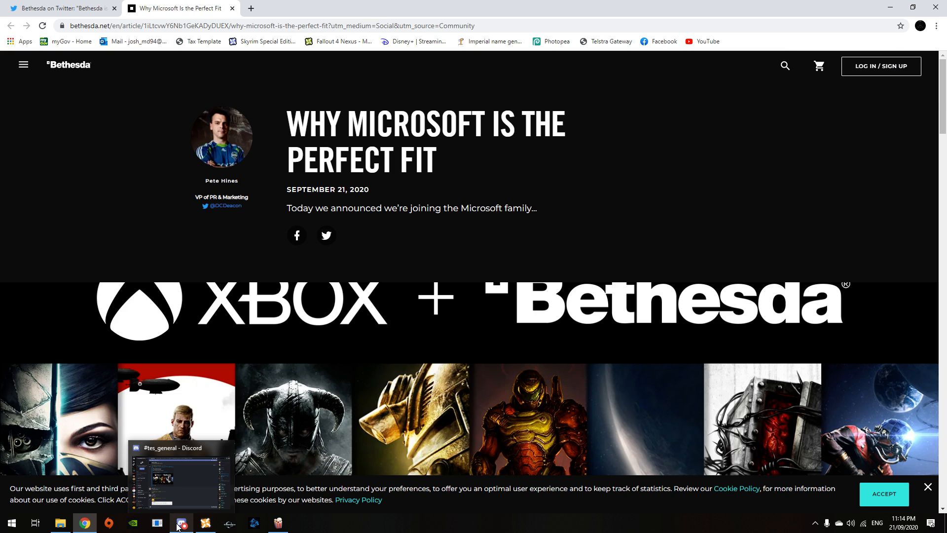
Scroll past the game banner to the paragraph 'Today we announced we're joining the Microsoft family'
scroll(down, 3)
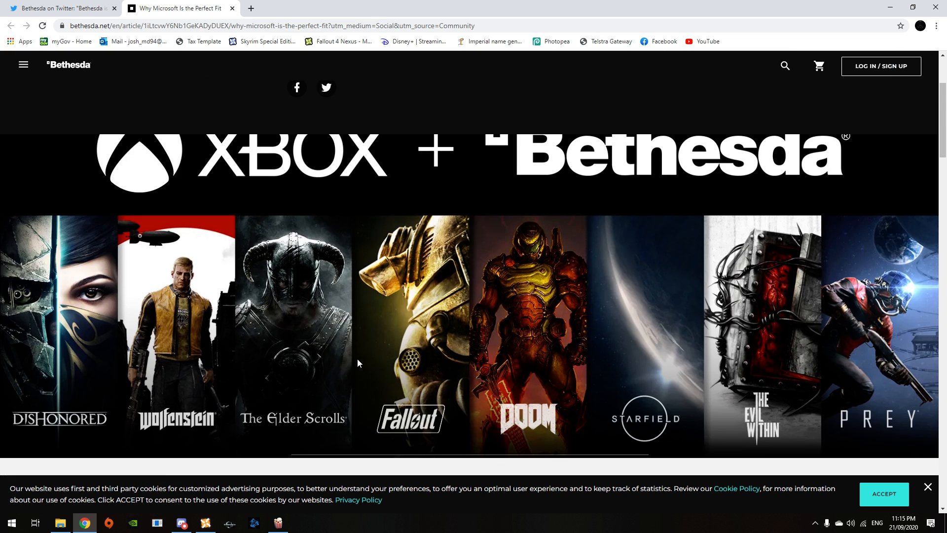
scroll(down, 3)
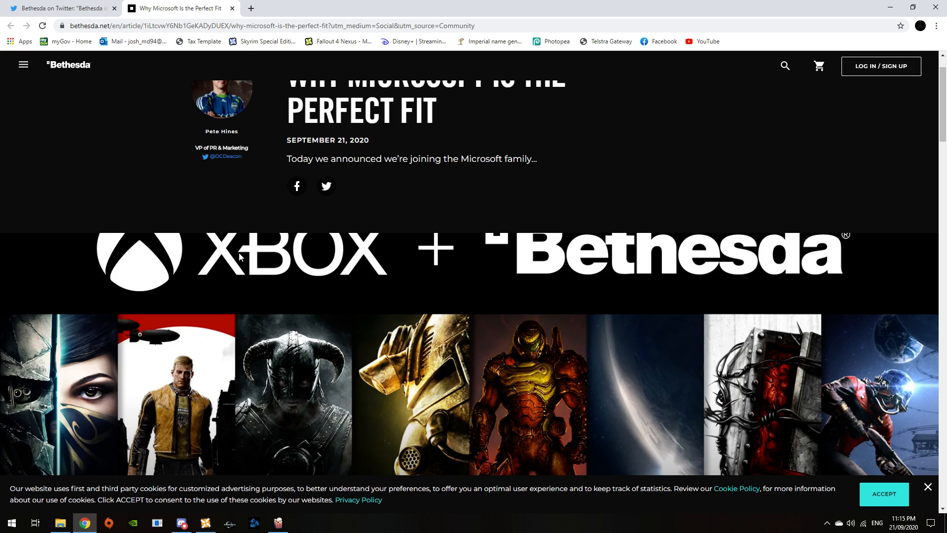
scroll(down, 3)
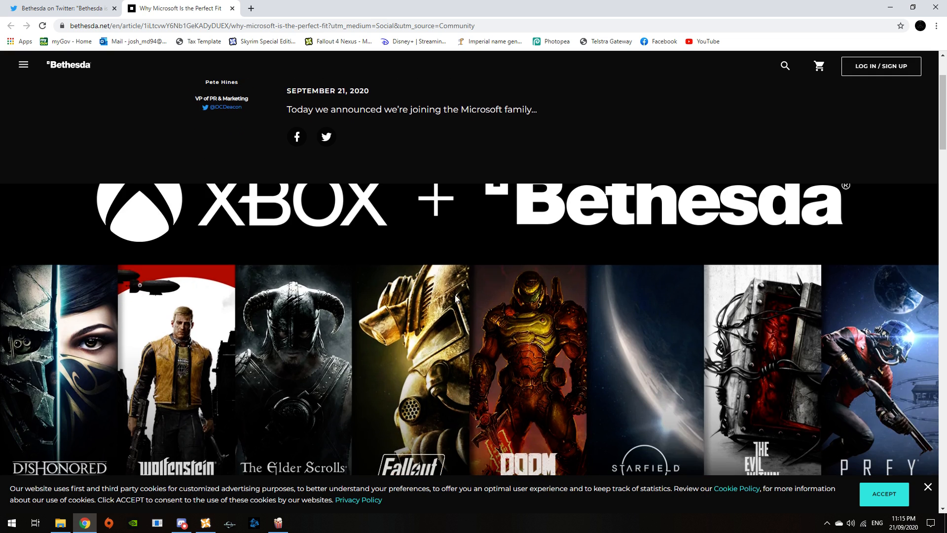
scroll(down, 3)
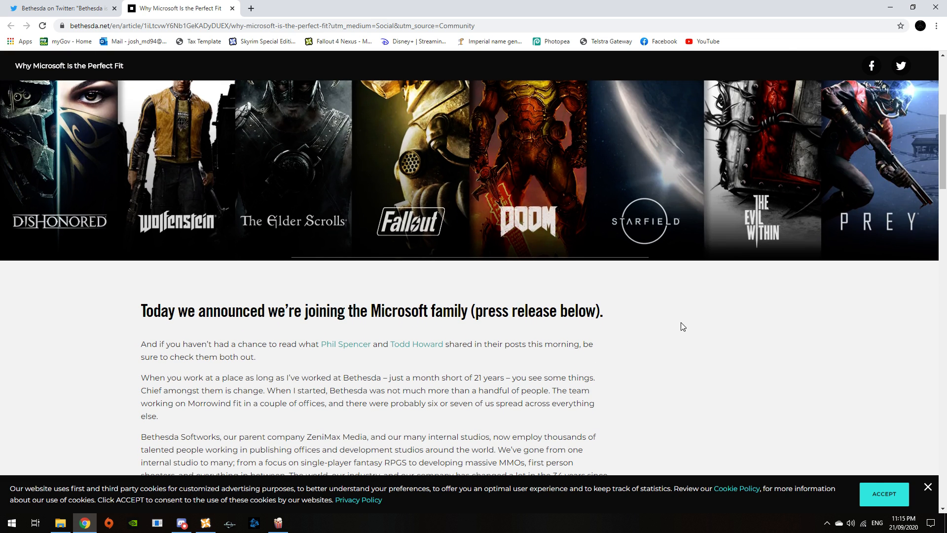
scroll(down, 3)
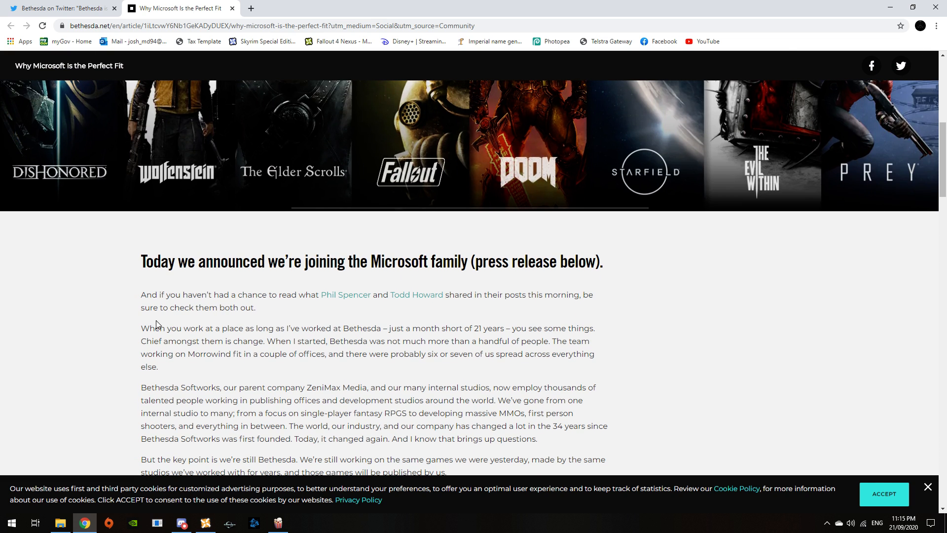
mouse_move(269, 297)
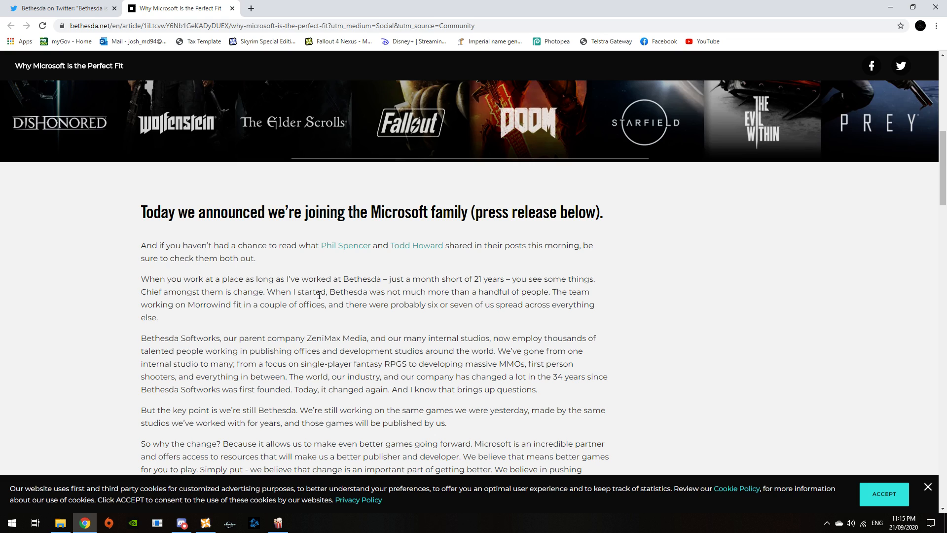
mouse_move(352, 276)
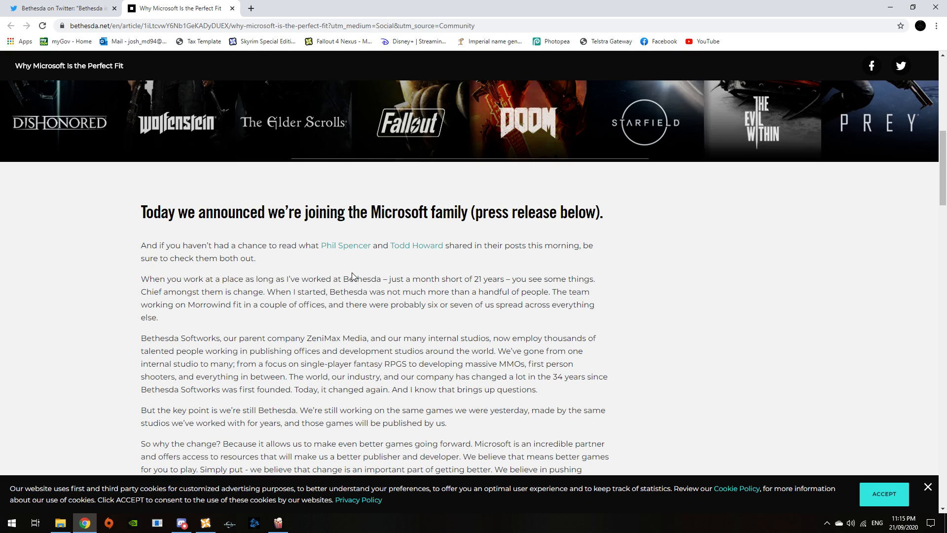
mouse_move(535, 264)
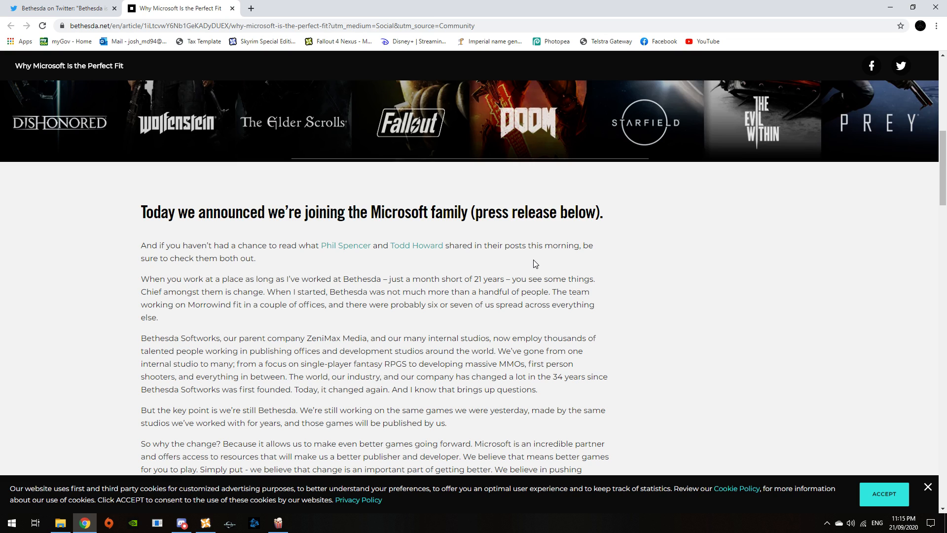
scroll(down, 3)
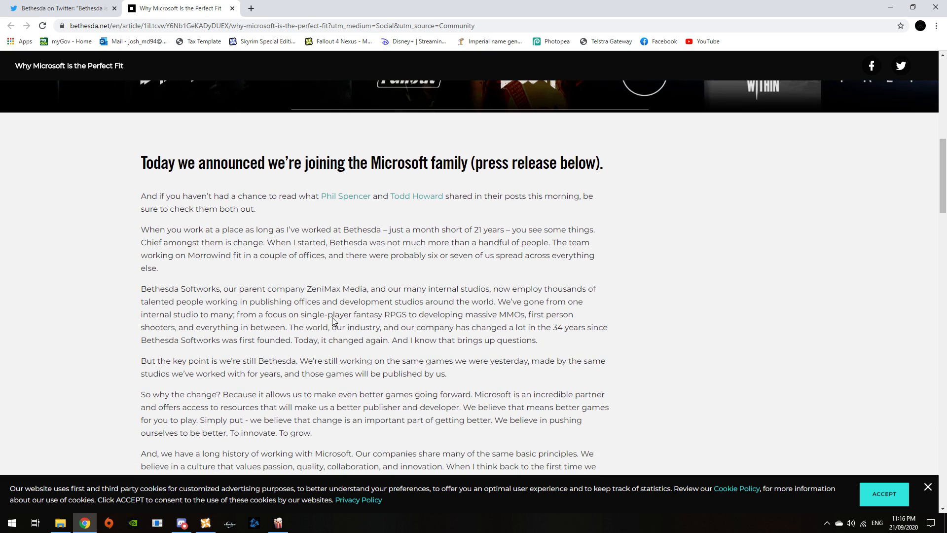
scroll(down, 3)
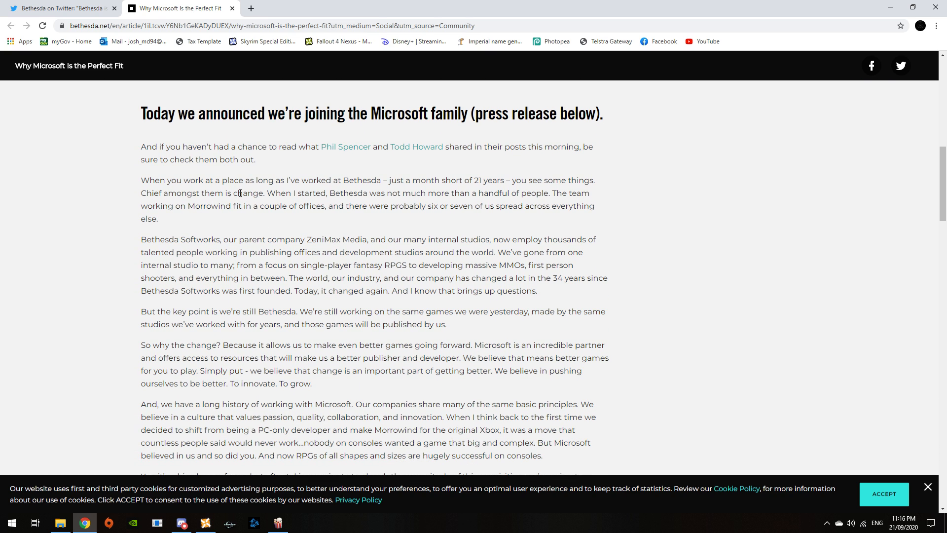
mouse_move(419, 205)
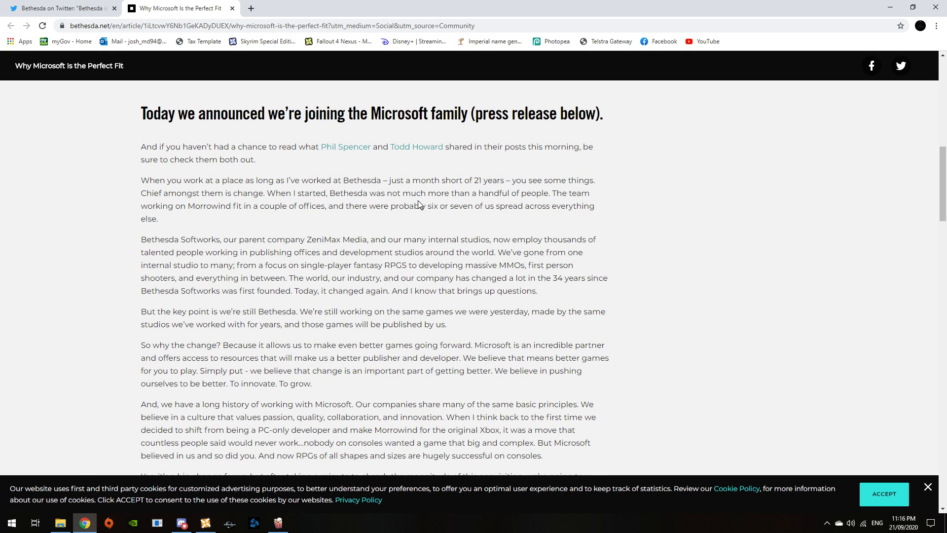
mouse_move(543, 177)
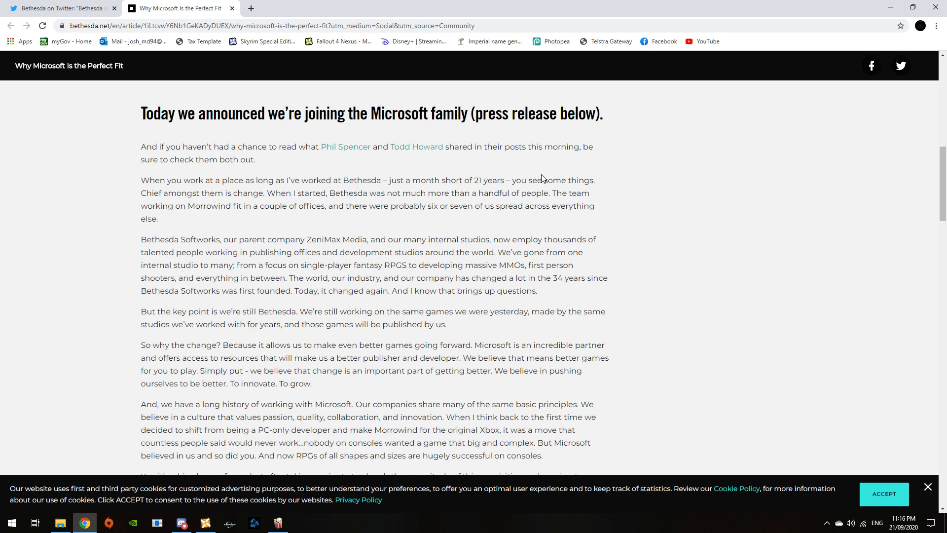
mouse_move(285, 223)
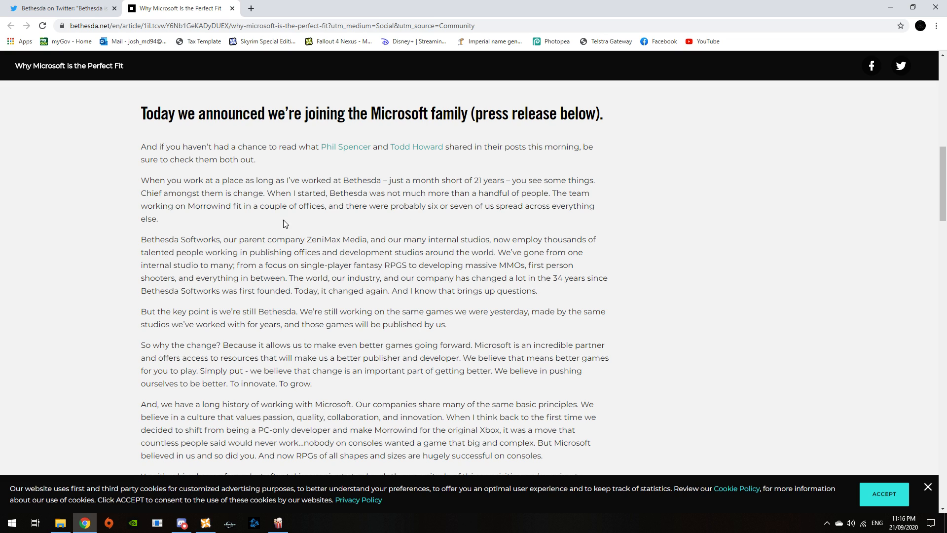
mouse_move(320, 218)
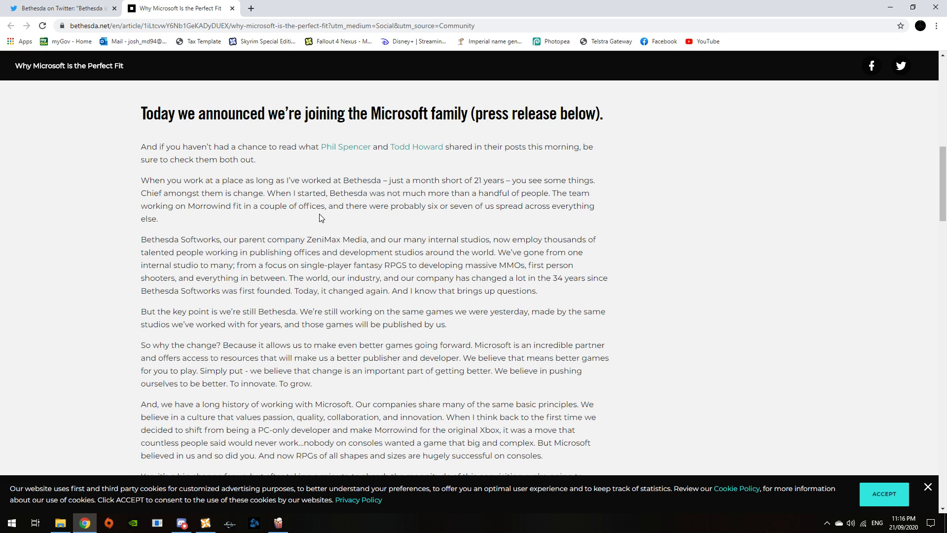
mouse_move(439, 207)
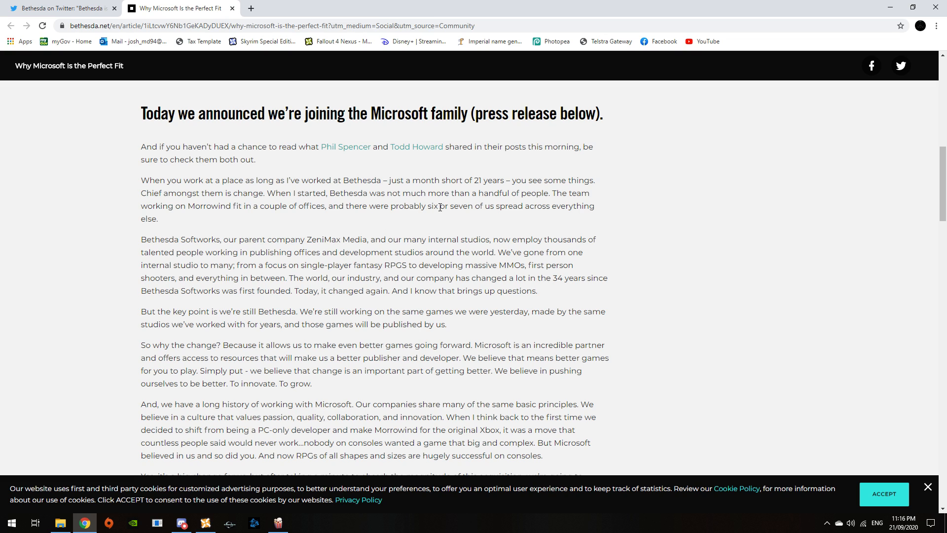
mouse_move(302, 241)
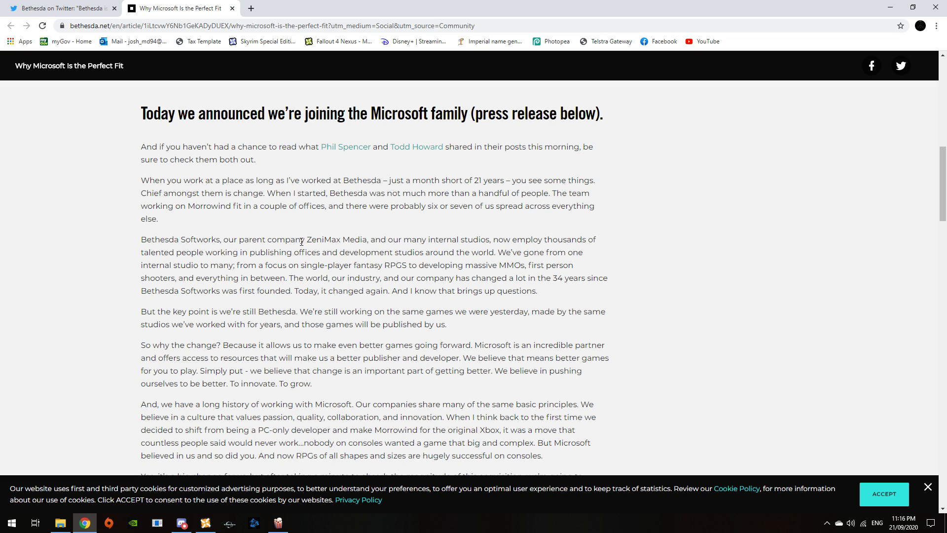
mouse_move(256, 269)
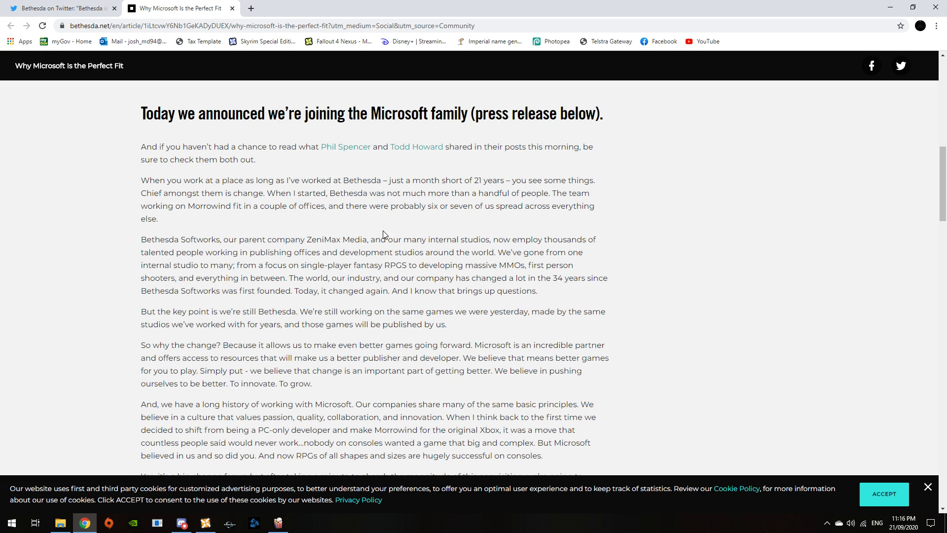
mouse_move(508, 214)
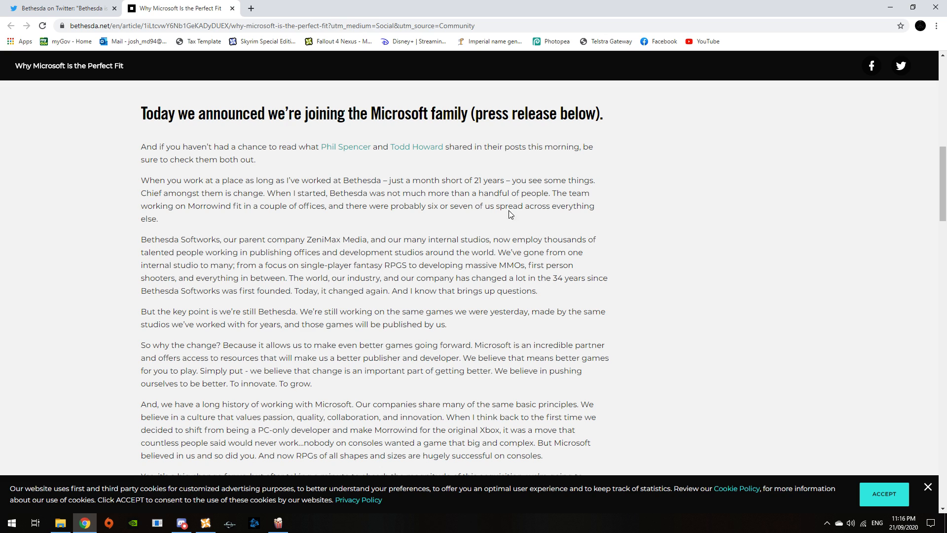
mouse_move(398, 235)
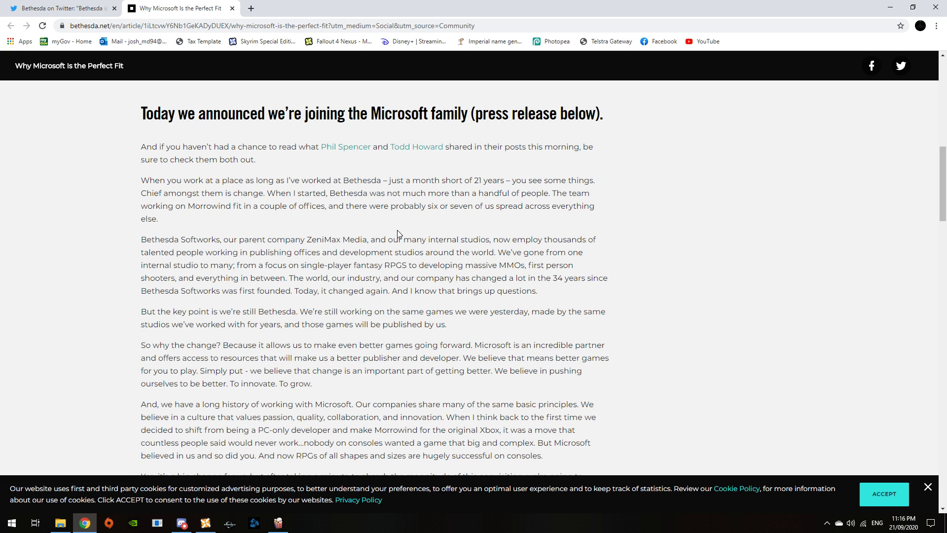
scroll(down, 3)
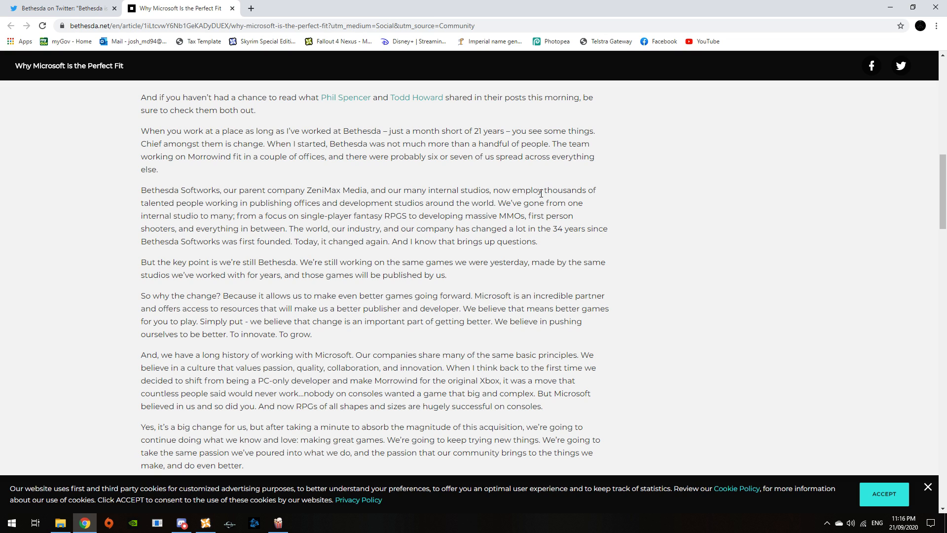
mouse_move(200, 214)
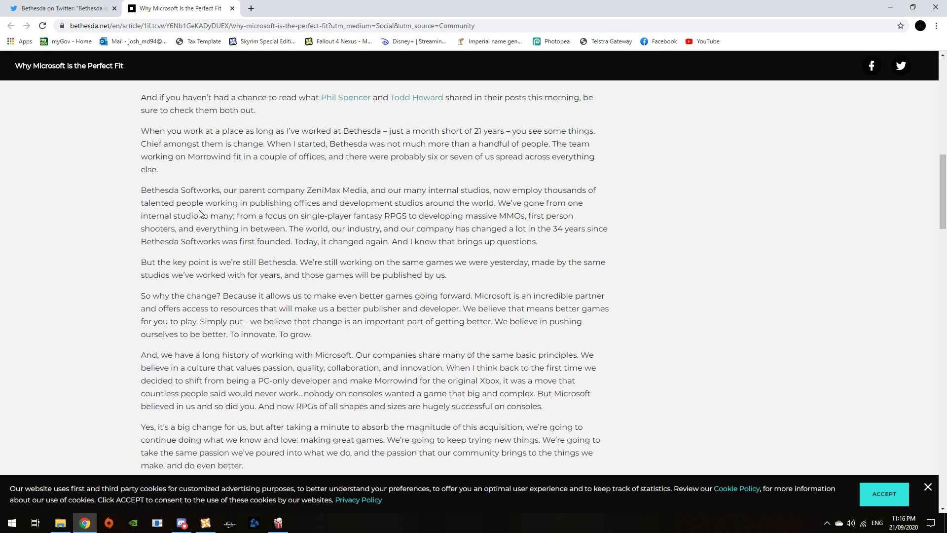
mouse_move(304, 214)
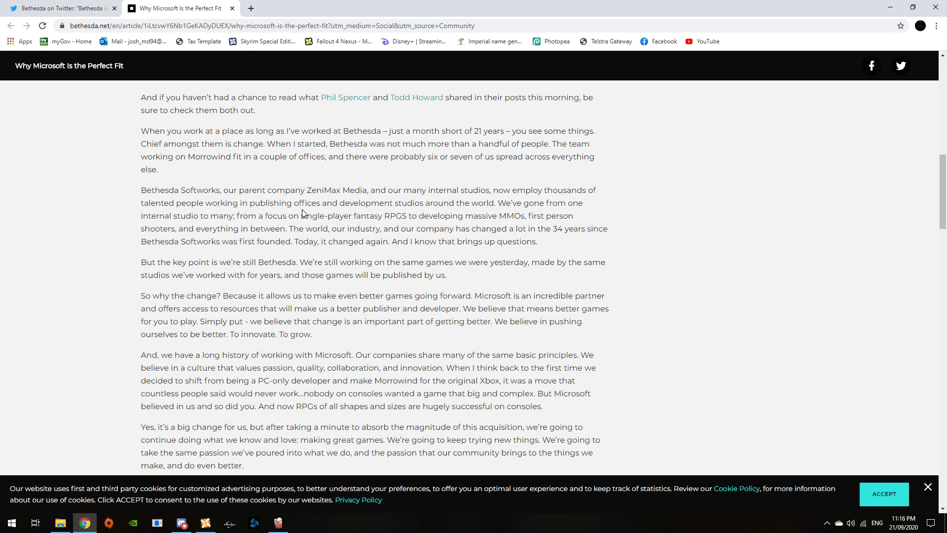
mouse_move(478, 218)
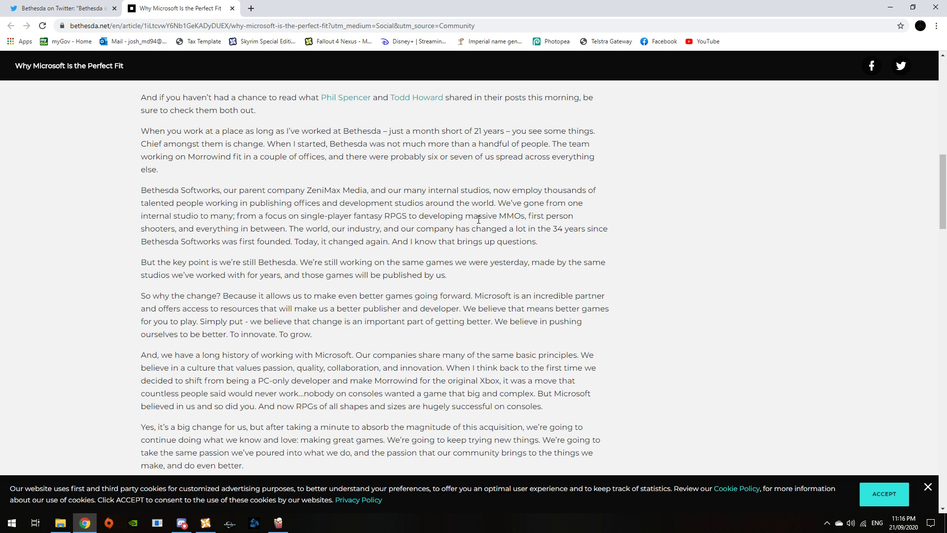
mouse_move(431, 253)
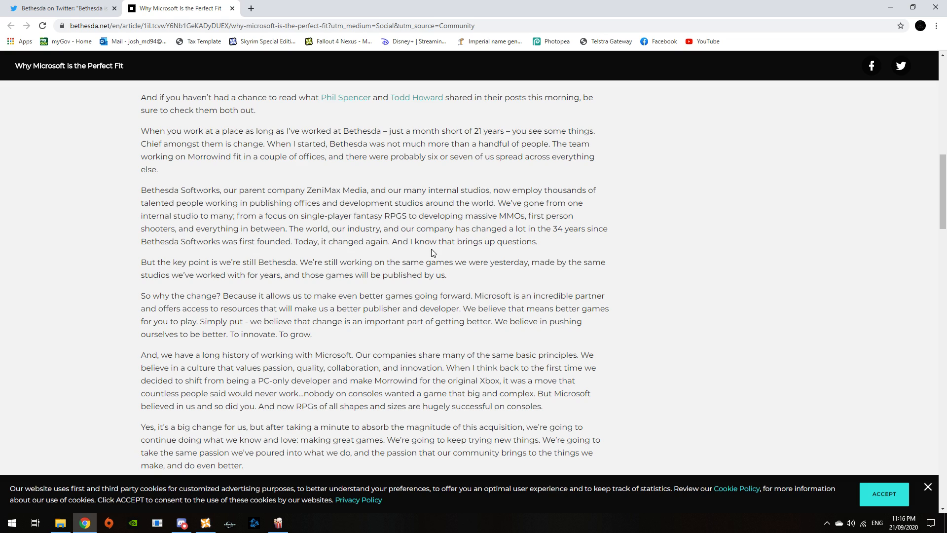
mouse_move(273, 241)
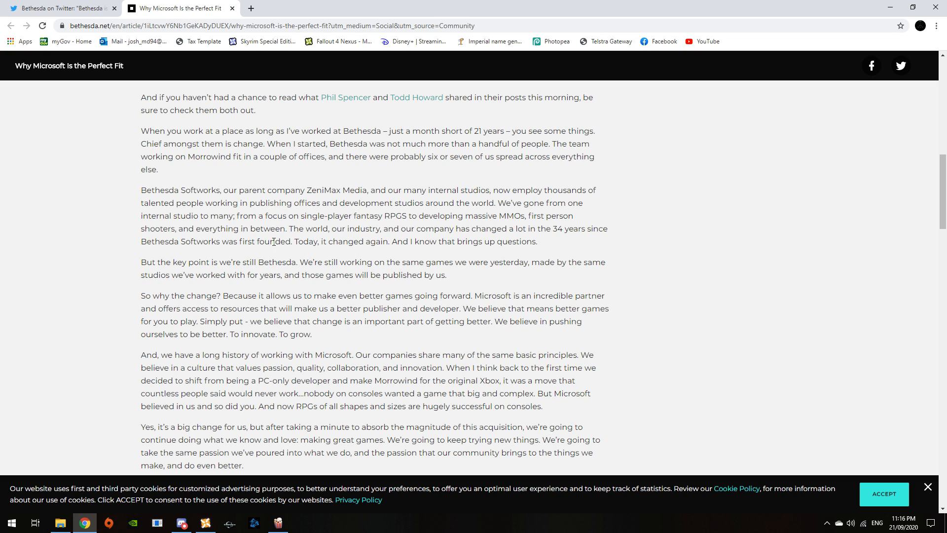
mouse_move(422, 227)
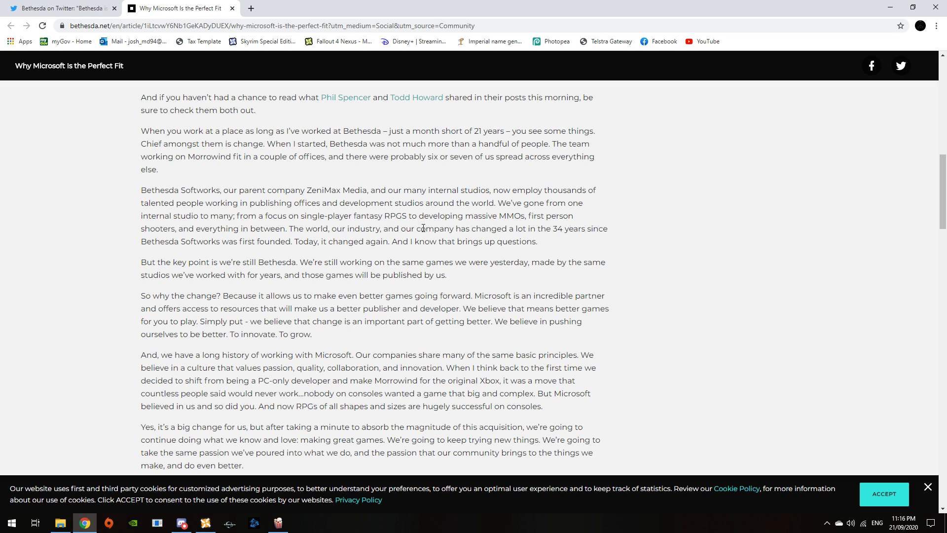
mouse_move(526, 227)
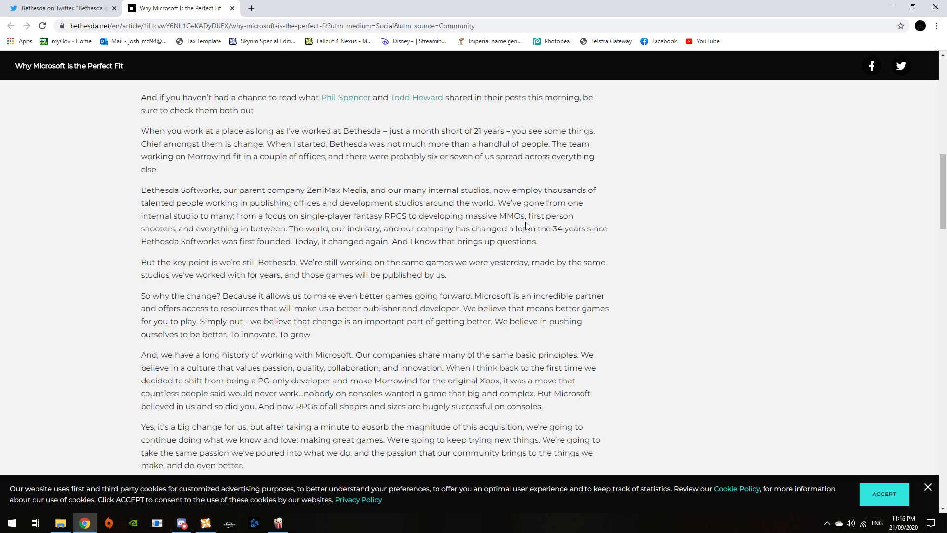
mouse_move(260, 252)
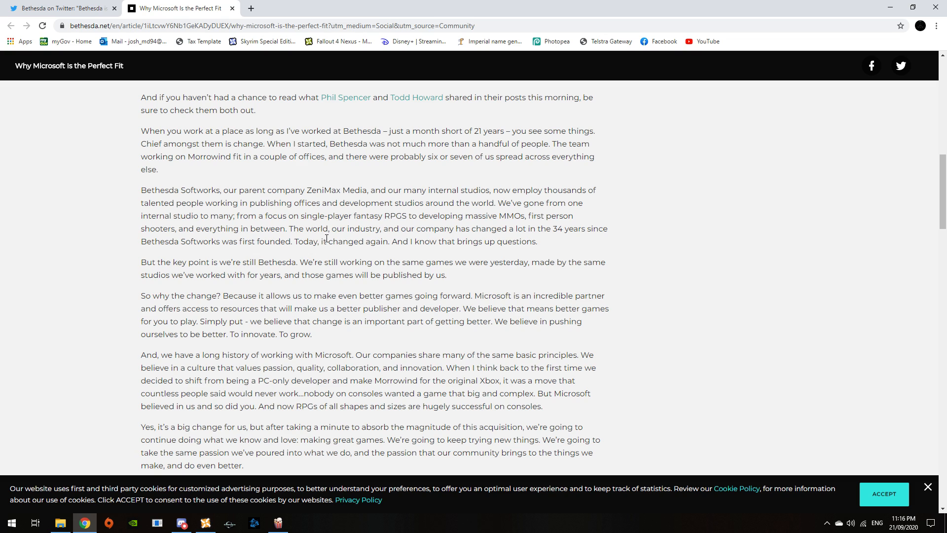
mouse_move(458, 216)
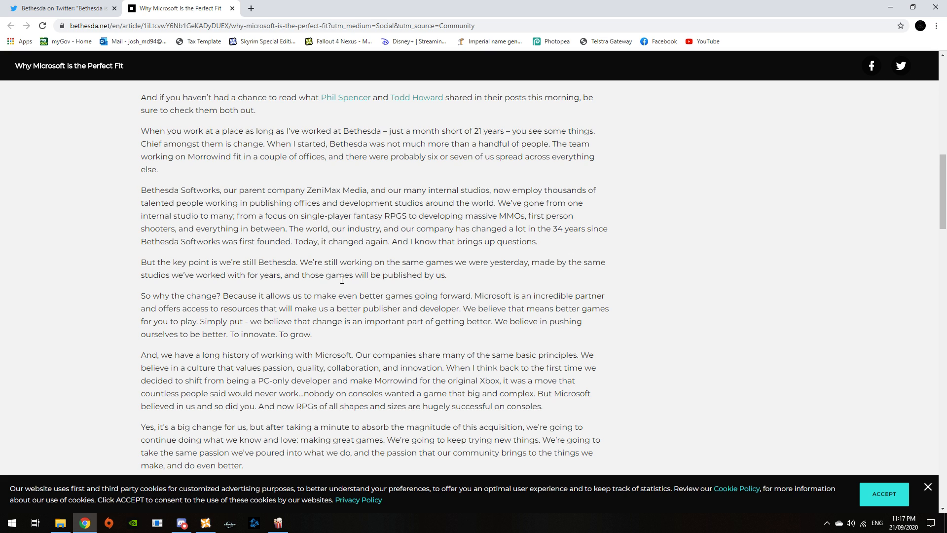
Scroll further to the paragraph about Deathloop, Ghostwire and Starfield
scroll(down, 3)
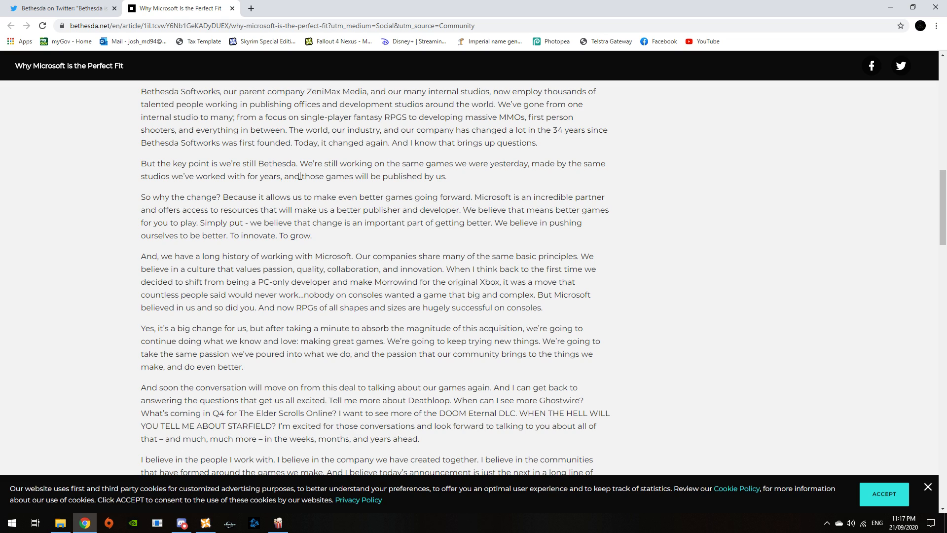
mouse_move(482, 180)
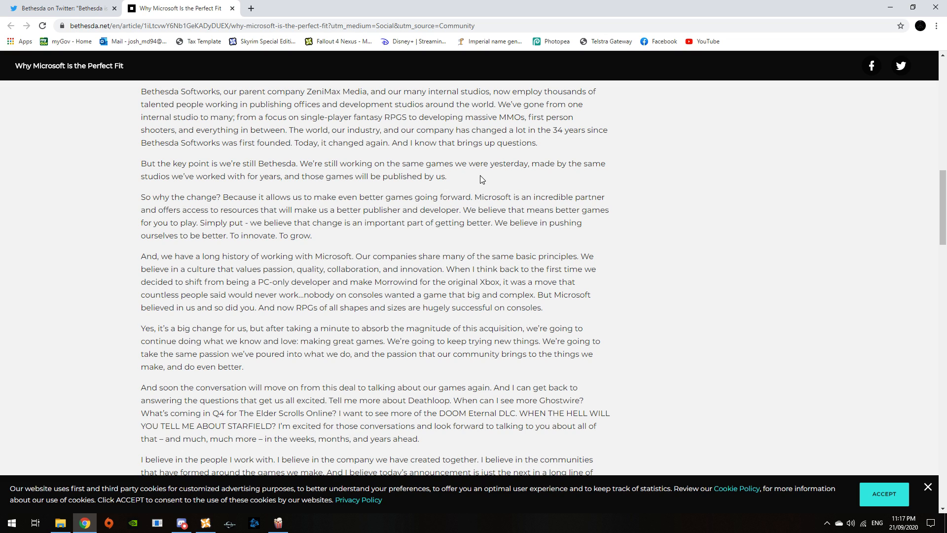
mouse_move(508, 174)
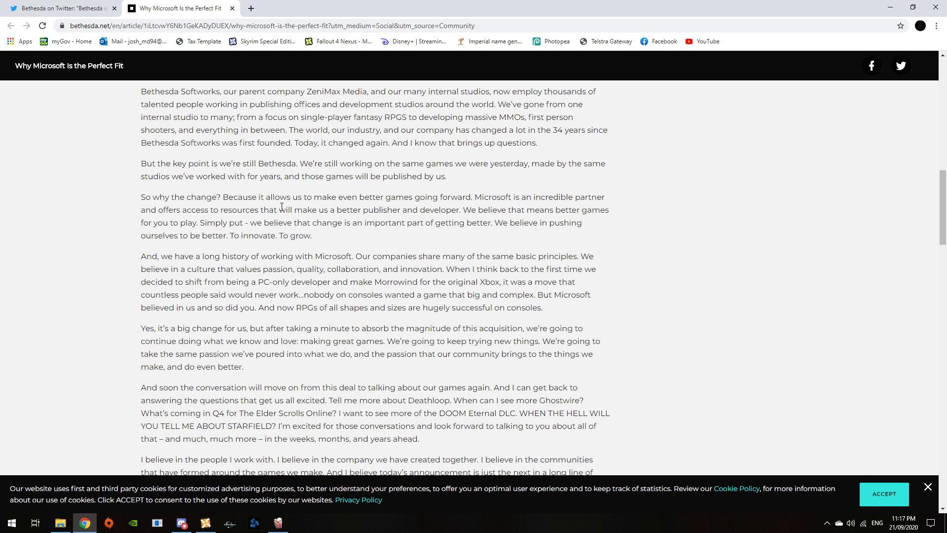
mouse_move(376, 200)
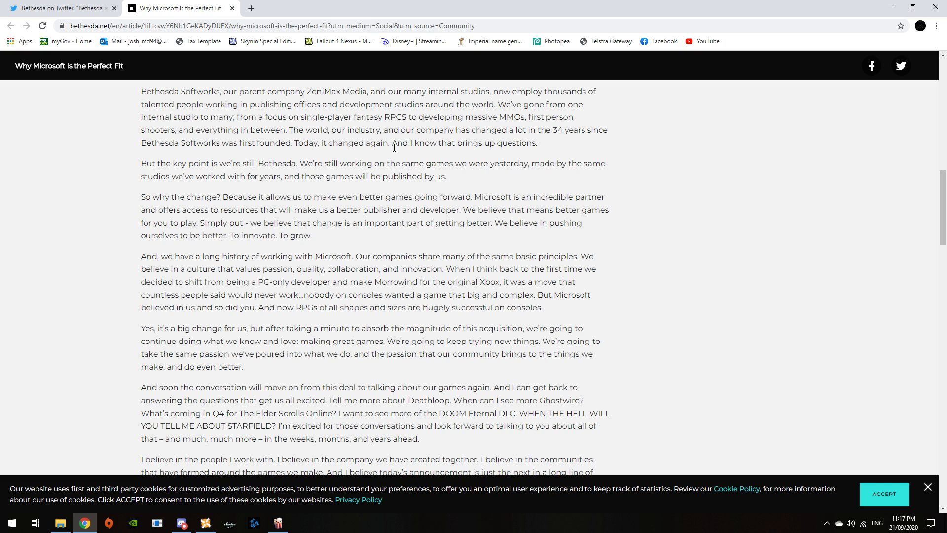
mouse_move(402, 254)
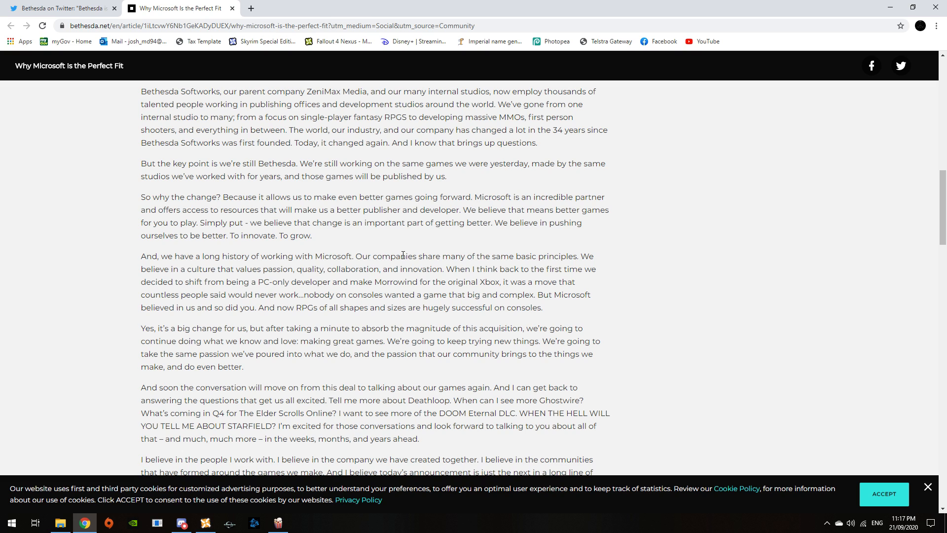
mouse_move(219, 232)
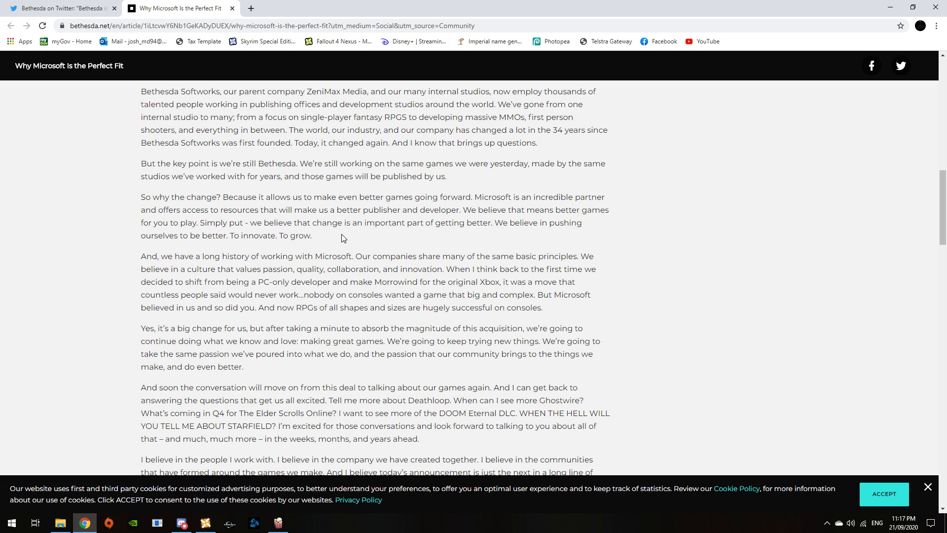
mouse_move(481, 251)
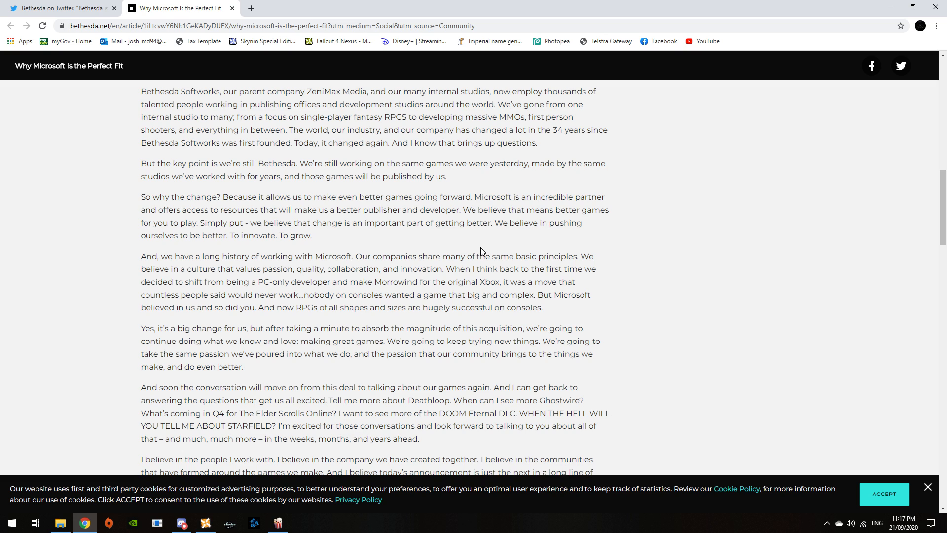
mouse_move(345, 253)
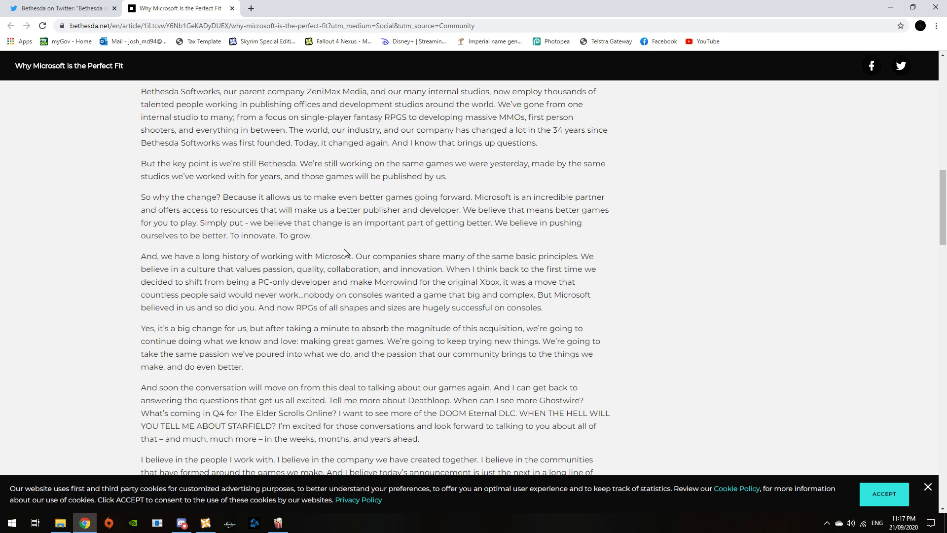
mouse_move(270, 266)
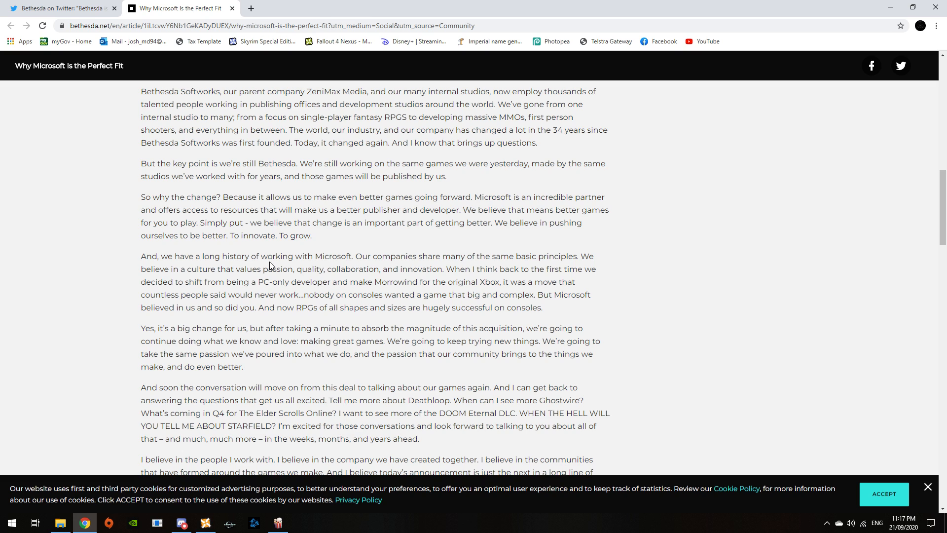
mouse_move(284, 255)
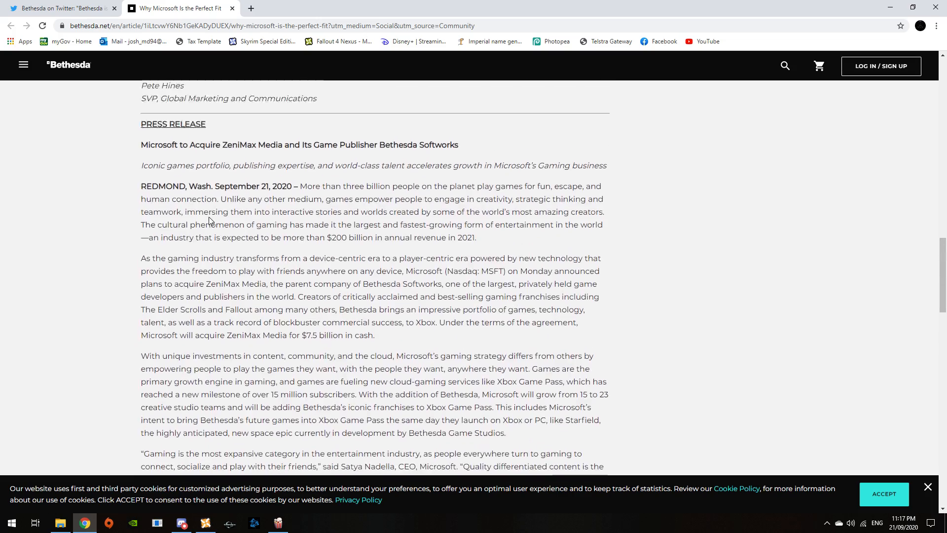
Scroll past Pete Hines's sign-off to the PRESS RELEASE heading on ZeniMax Media
scroll(down, 3)
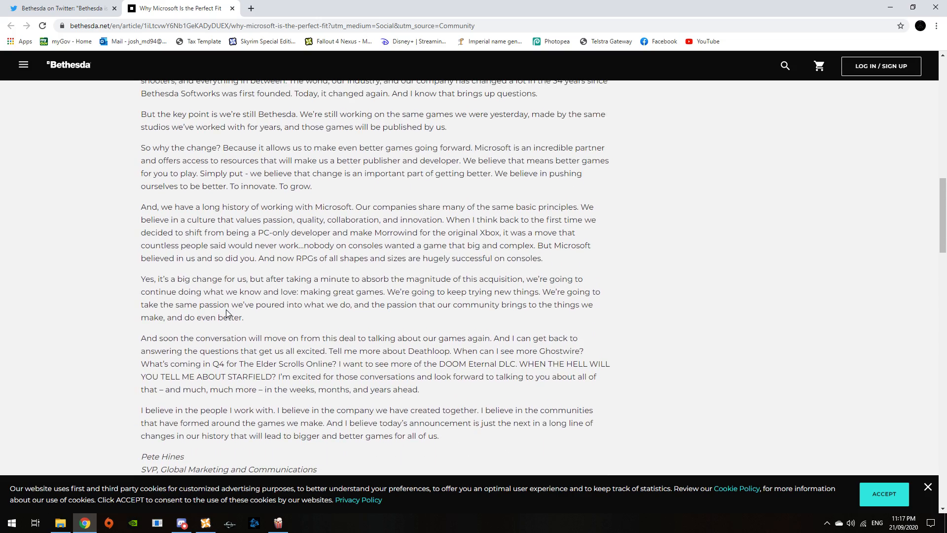
scroll(up, 3)
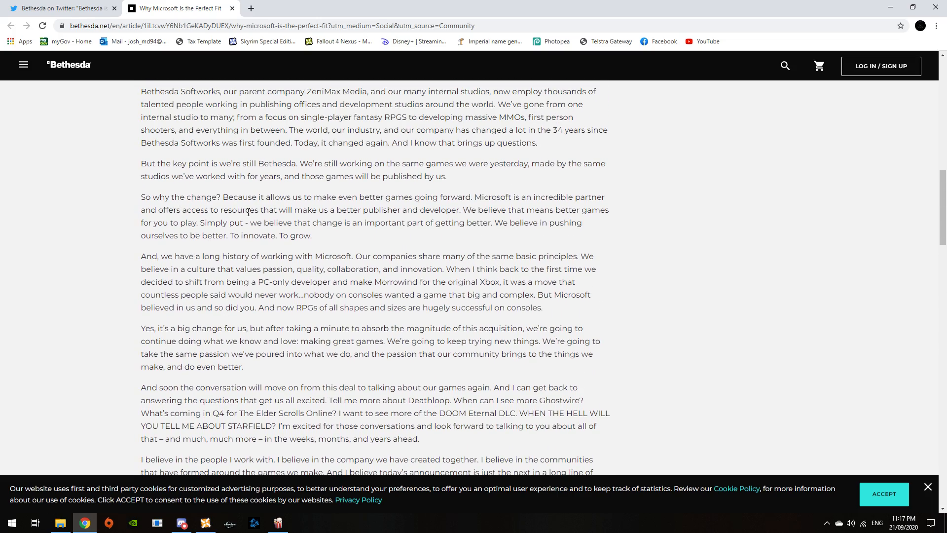
scroll(down, 3)
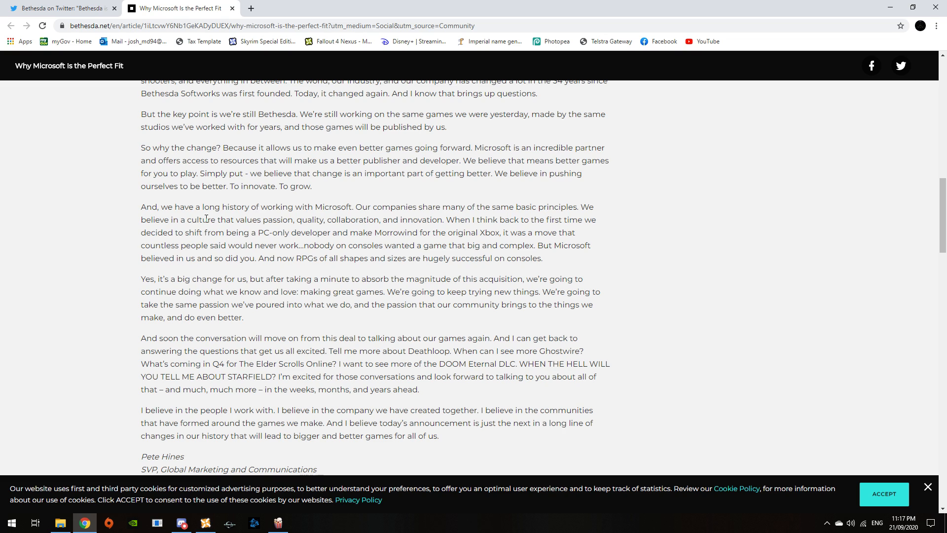
mouse_move(241, 234)
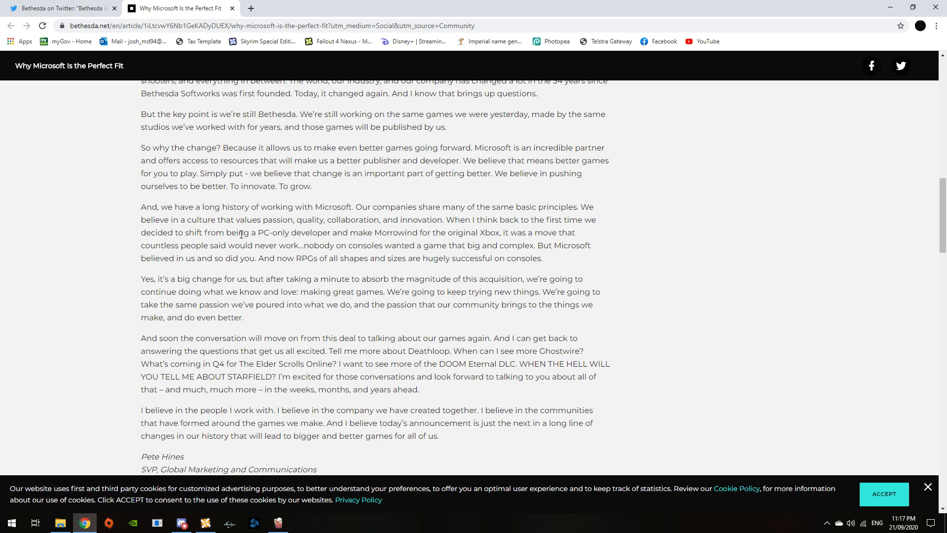
mouse_move(354, 242)
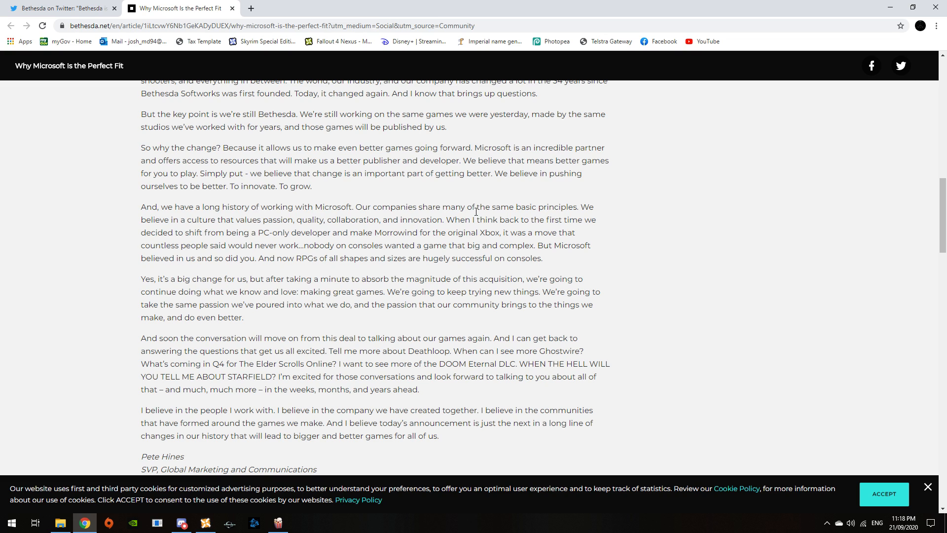
mouse_move(586, 207)
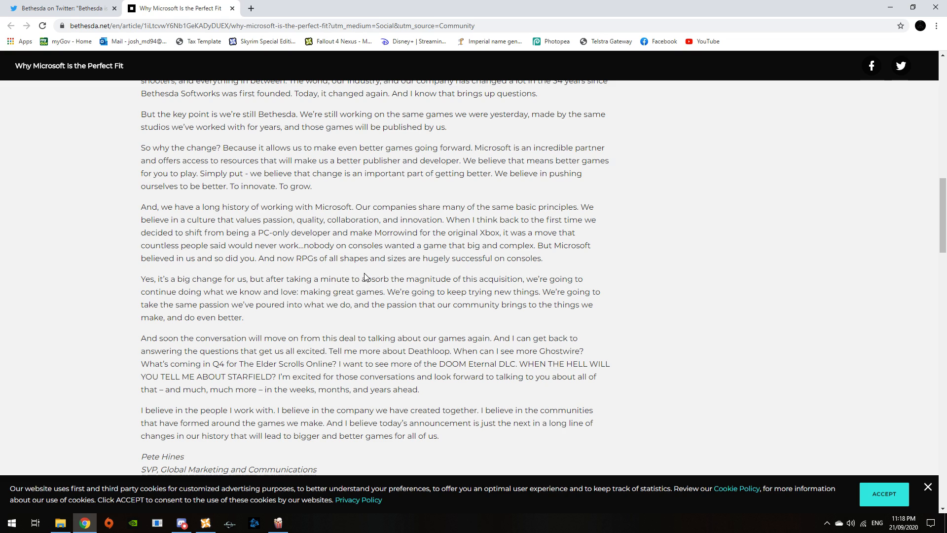
mouse_move(417, 218)
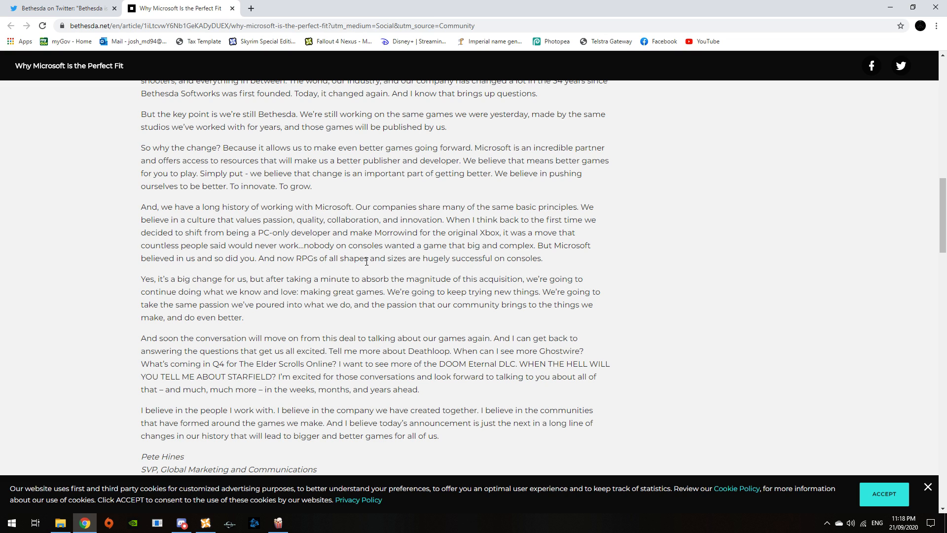
mouse_move(465, 256)
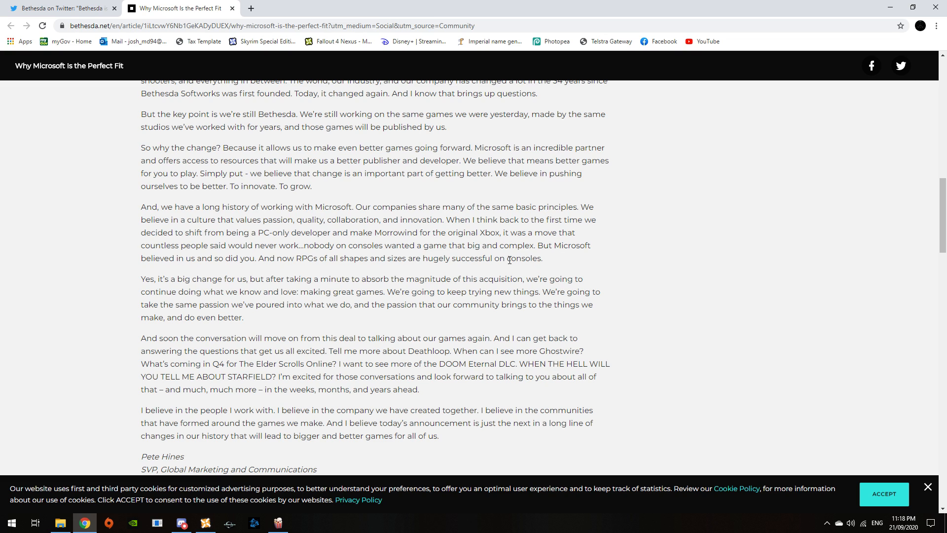
mouse_move(288, 276)
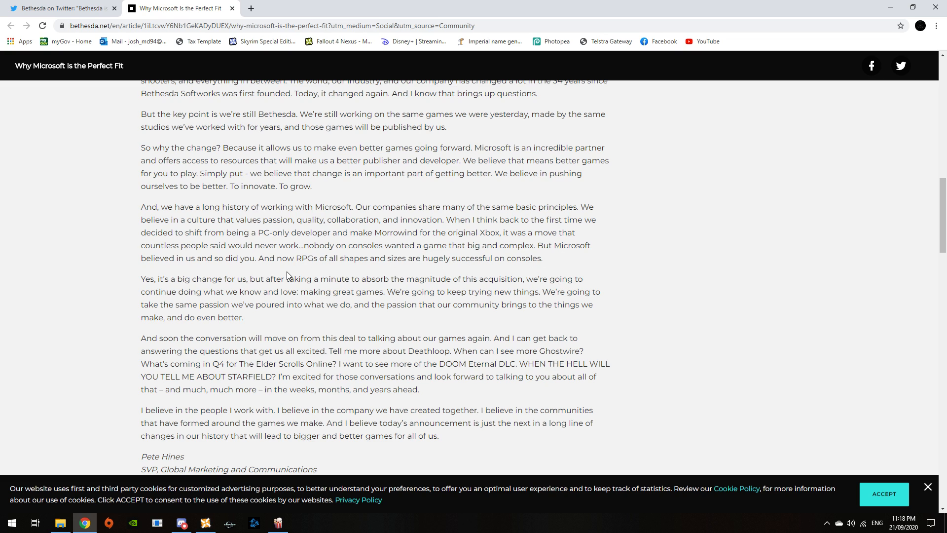
mouse_move(440, 268)
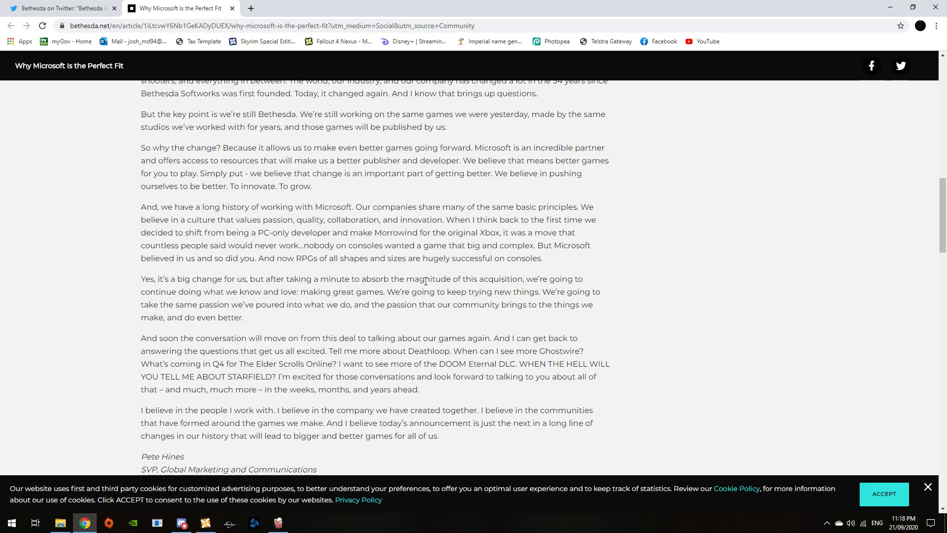
mouse_move(395, 317)
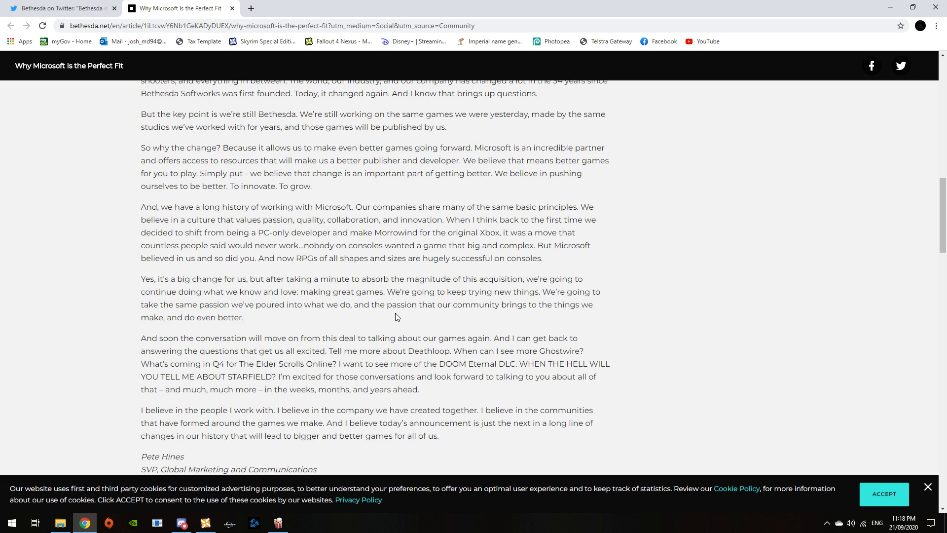
mouse_move(393, 321)
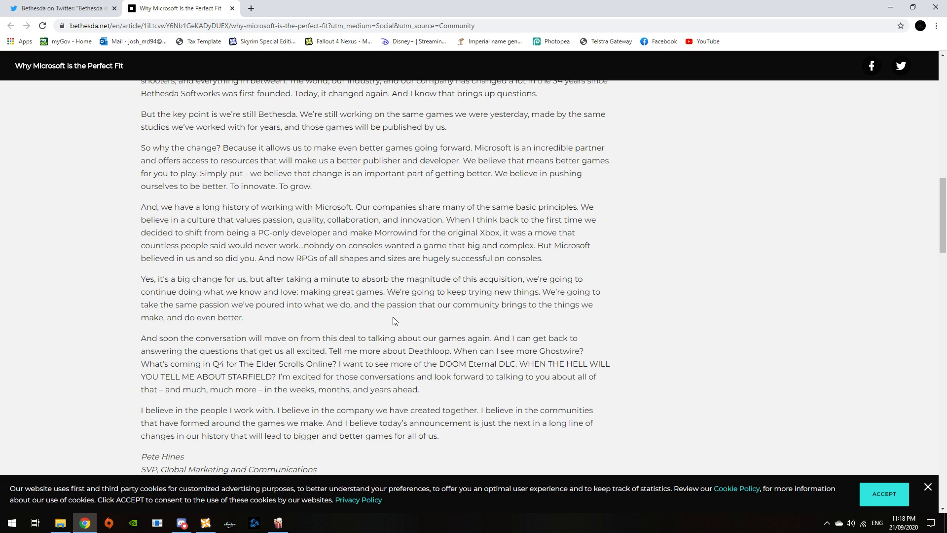
mouse_move(530, 281)
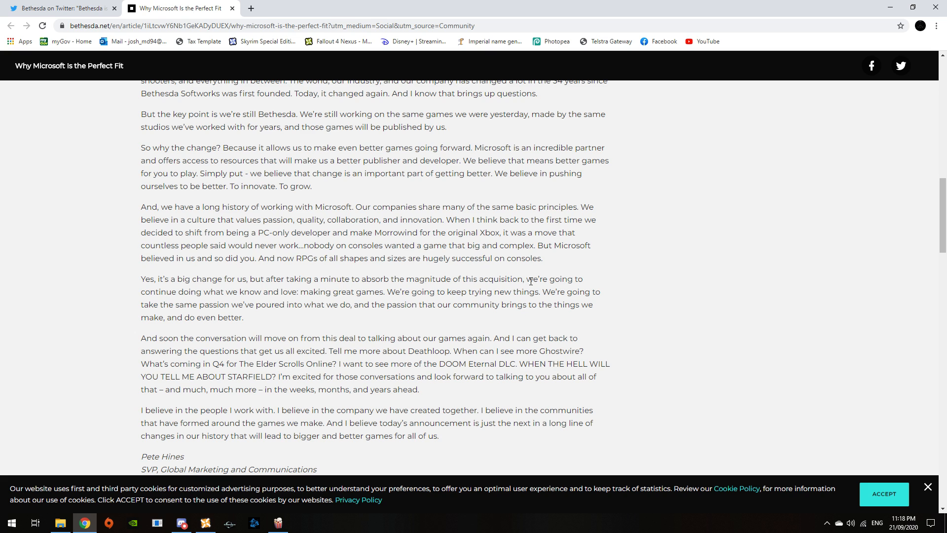
scroll(down, 3)
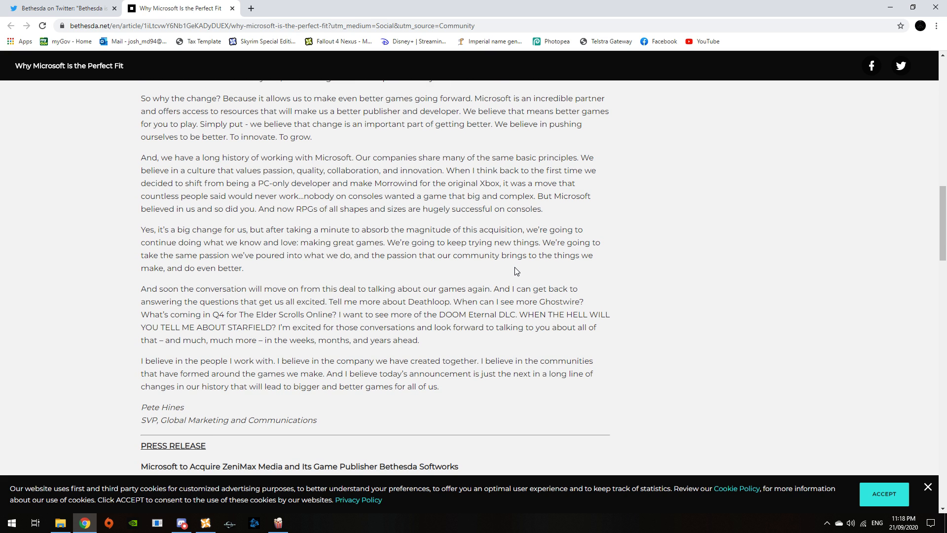
Select 'ZeniMax' in the press release headline, then scroll to the Redmond dateline
scroll(down, 3)
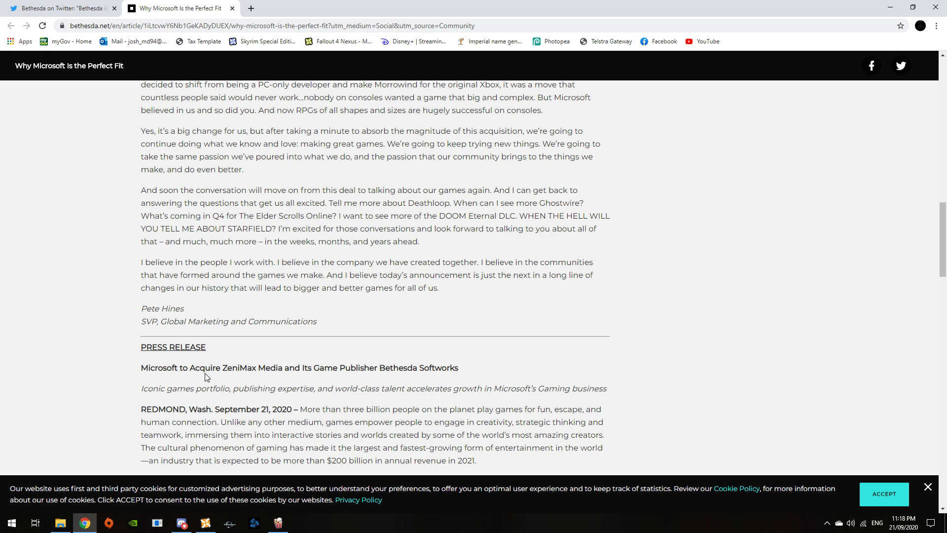
double_click(234, 367)
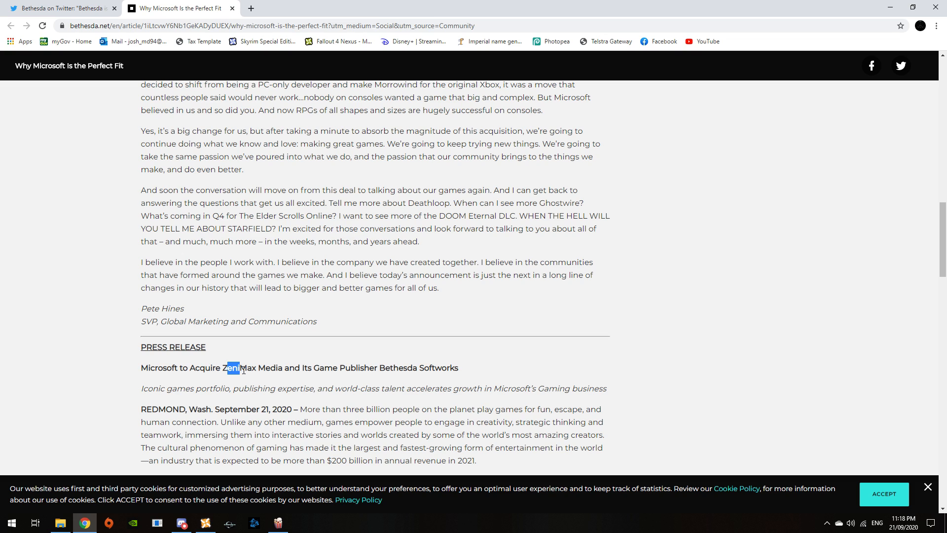
double_click(240, 368)
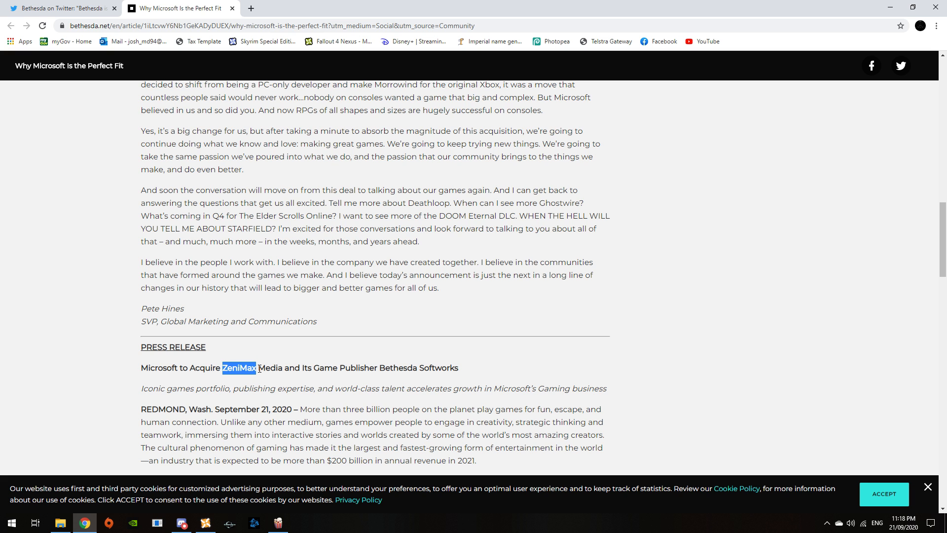
mouse_move(272, 347)
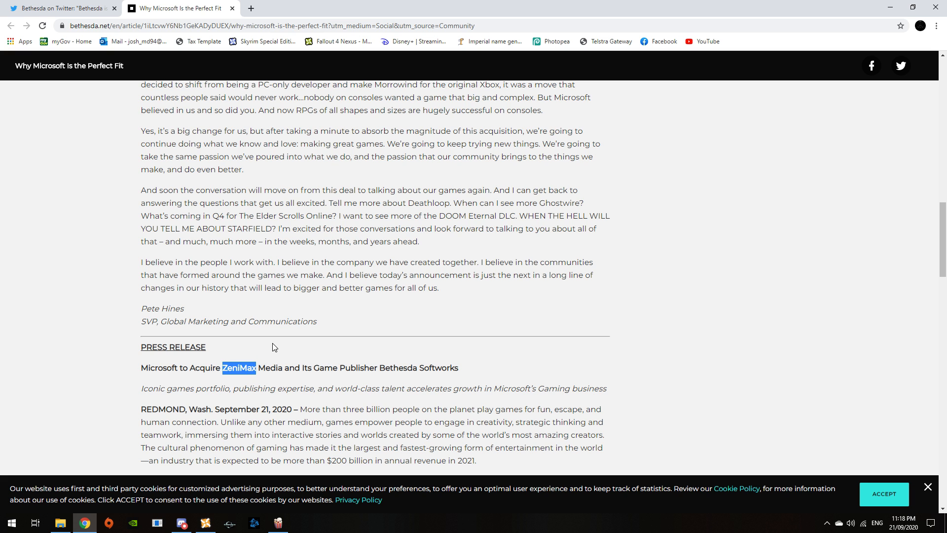
scroll(down, 3)
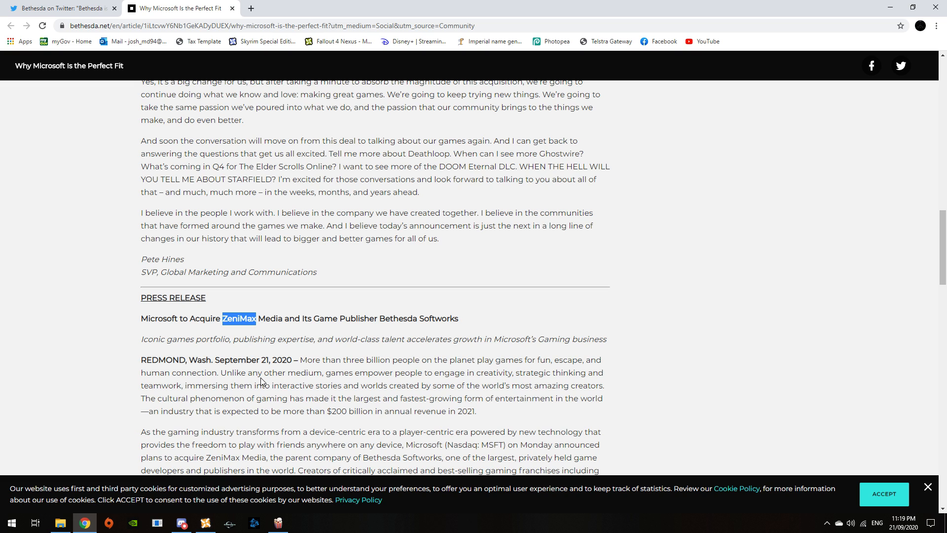
mouse_move(874, 14)
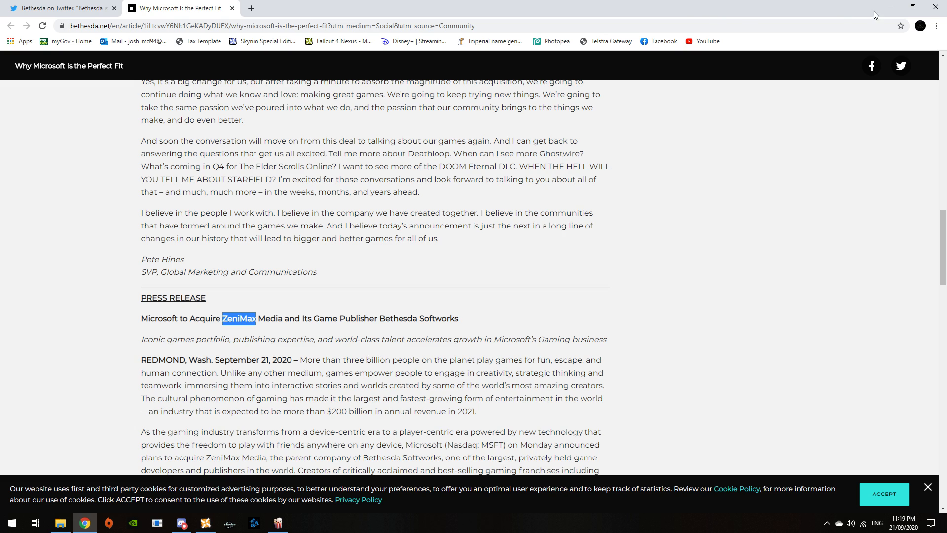
mouse_move(562, 251)
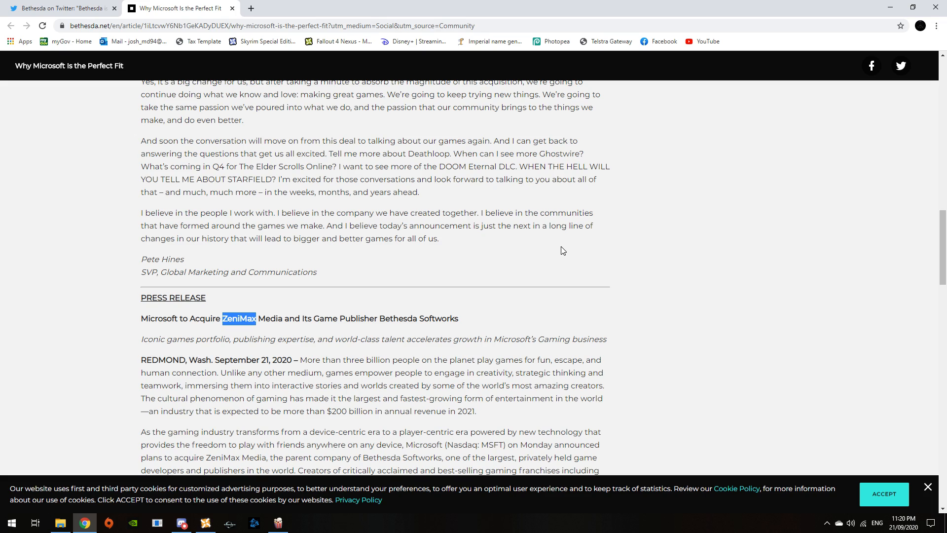
Scroll back to the Xbox + Bethesda banner with the game lineup
scroll(down, 3)
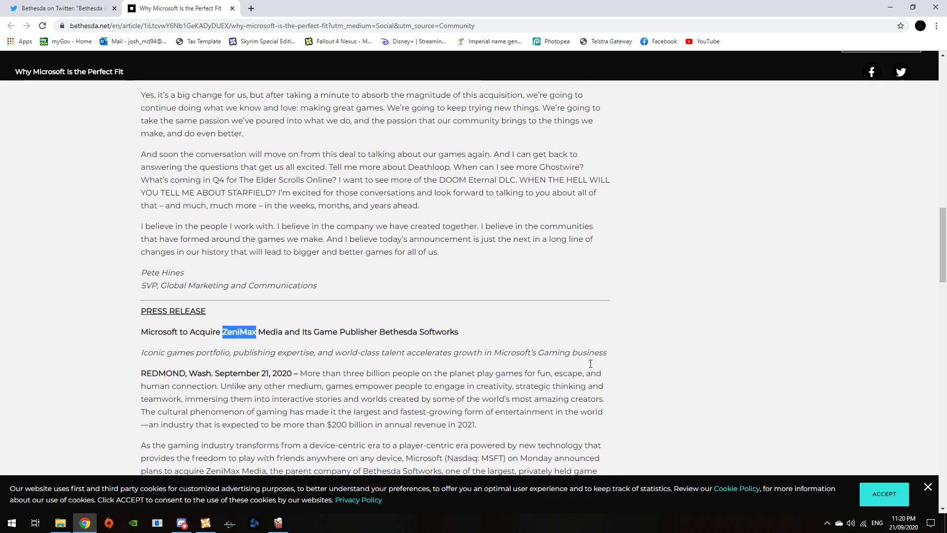
scroll(up, 3)
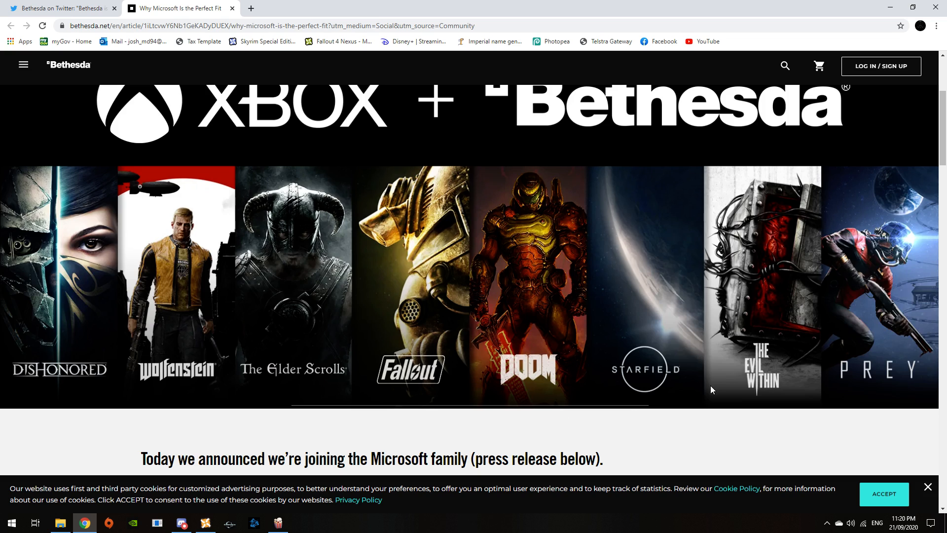
mouse_move(706, 372)
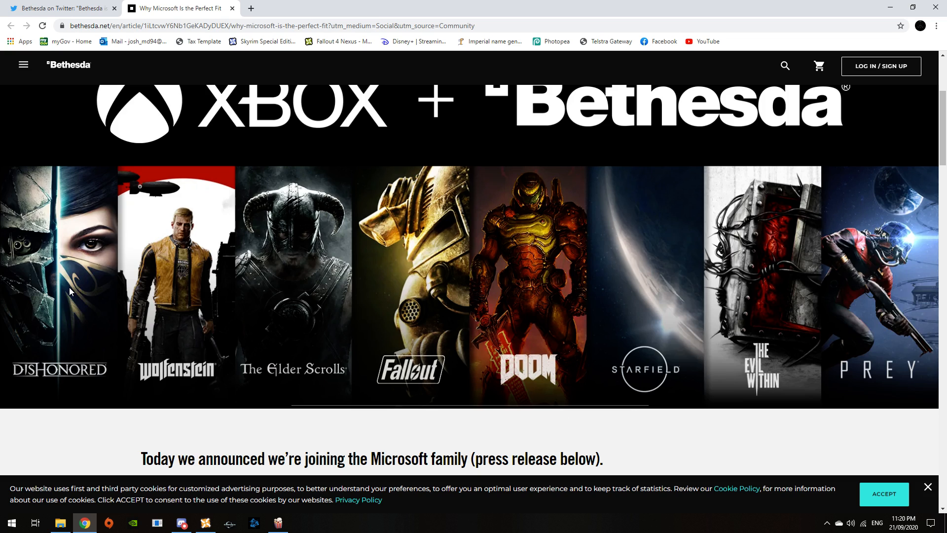
mouse_move(544, 307)
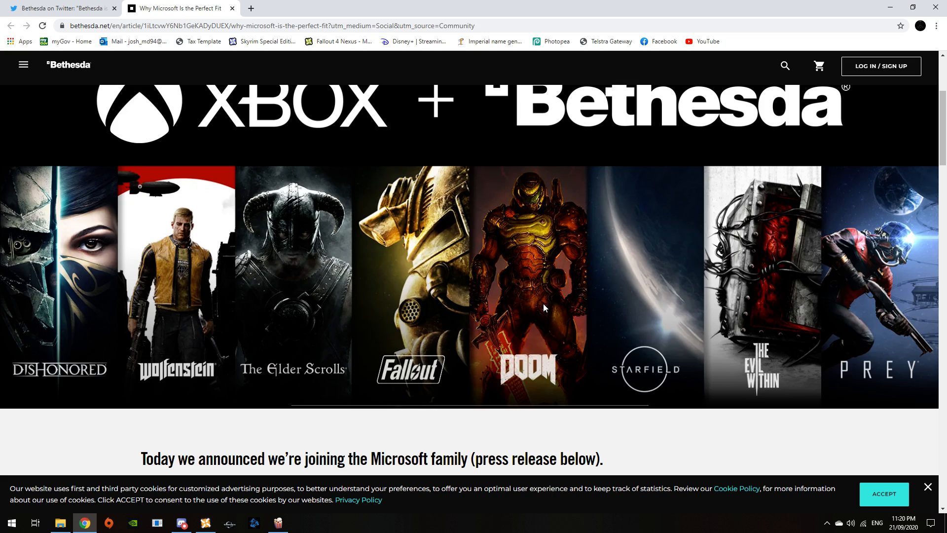
mouse_move(788, 350)
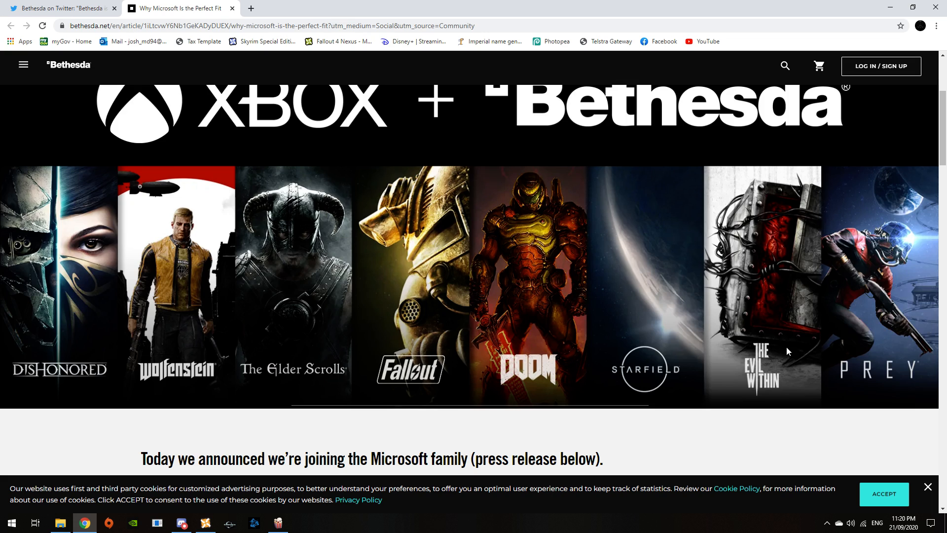
mouse_move(850, 310)
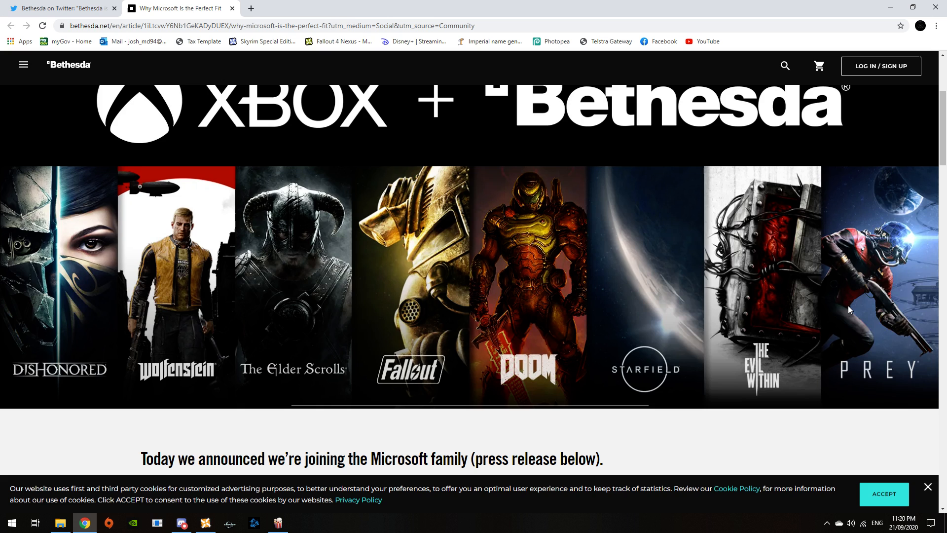
scroll(down, 3)
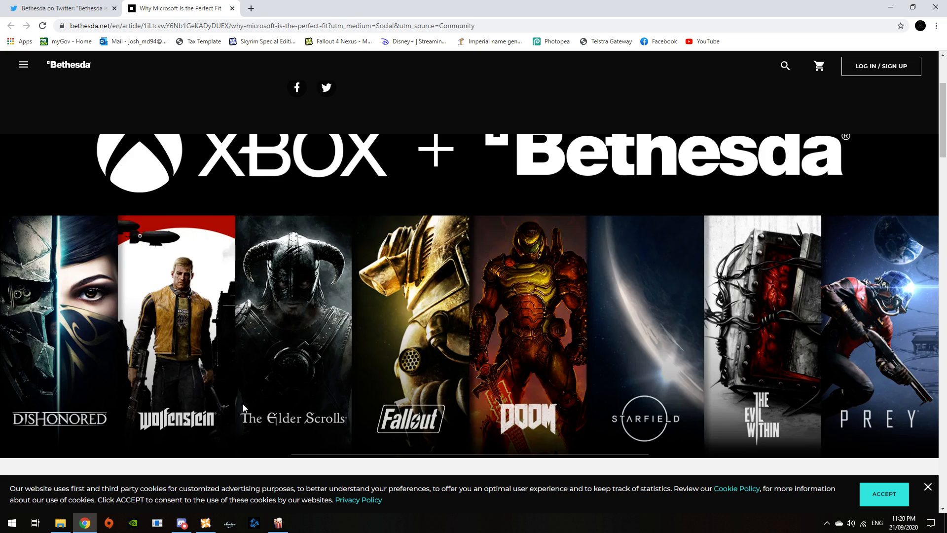
mouse_move(177, 409)
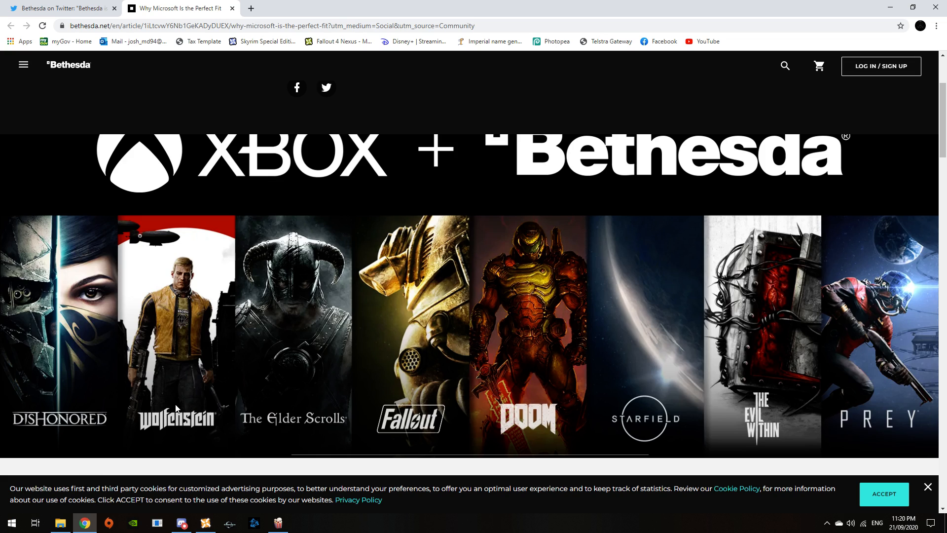
mouse_move(583, 406)
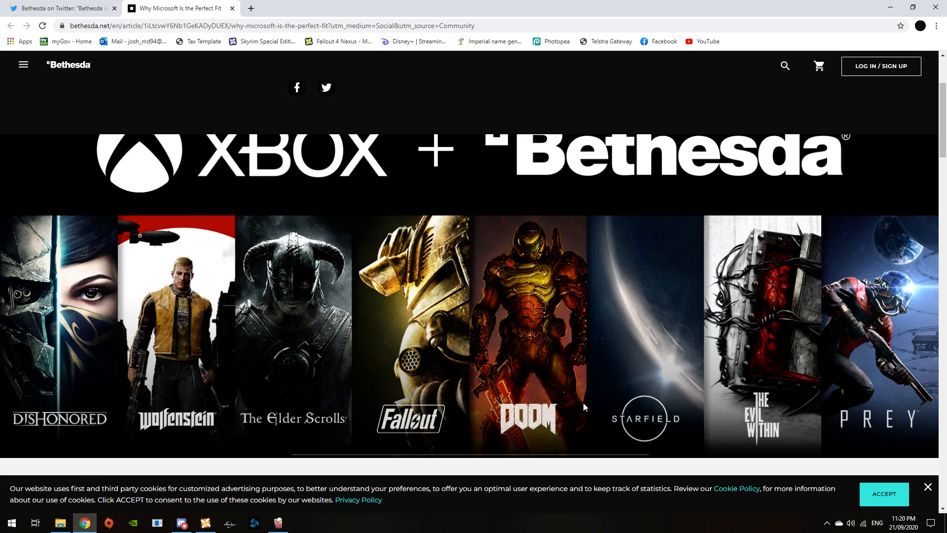
mouse_move(627, 366)
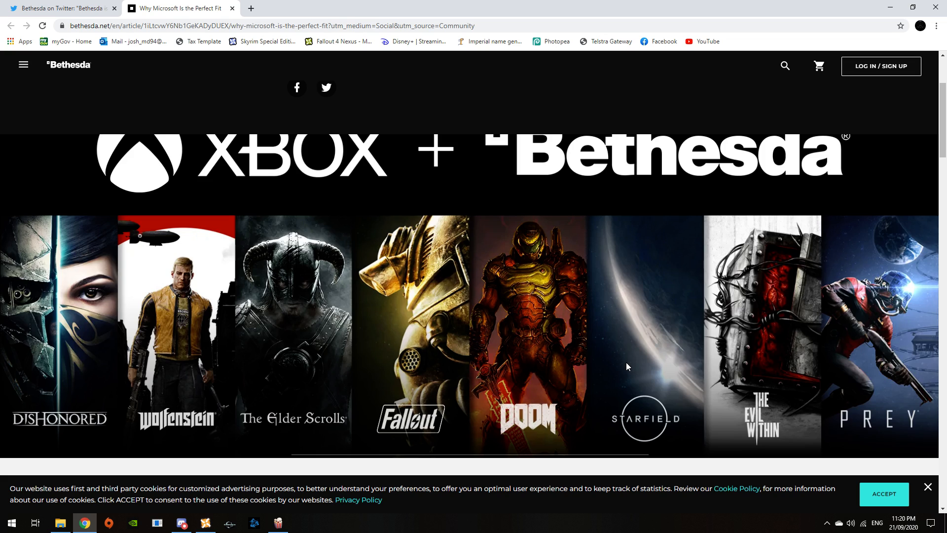